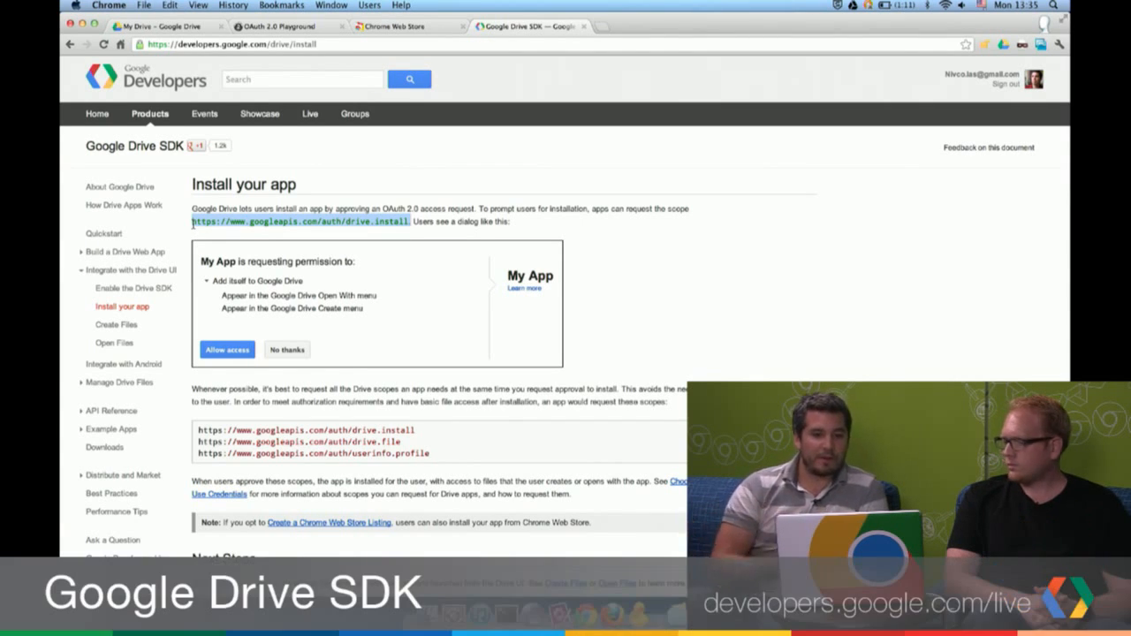
pyautogui.moveTo(486, 281)
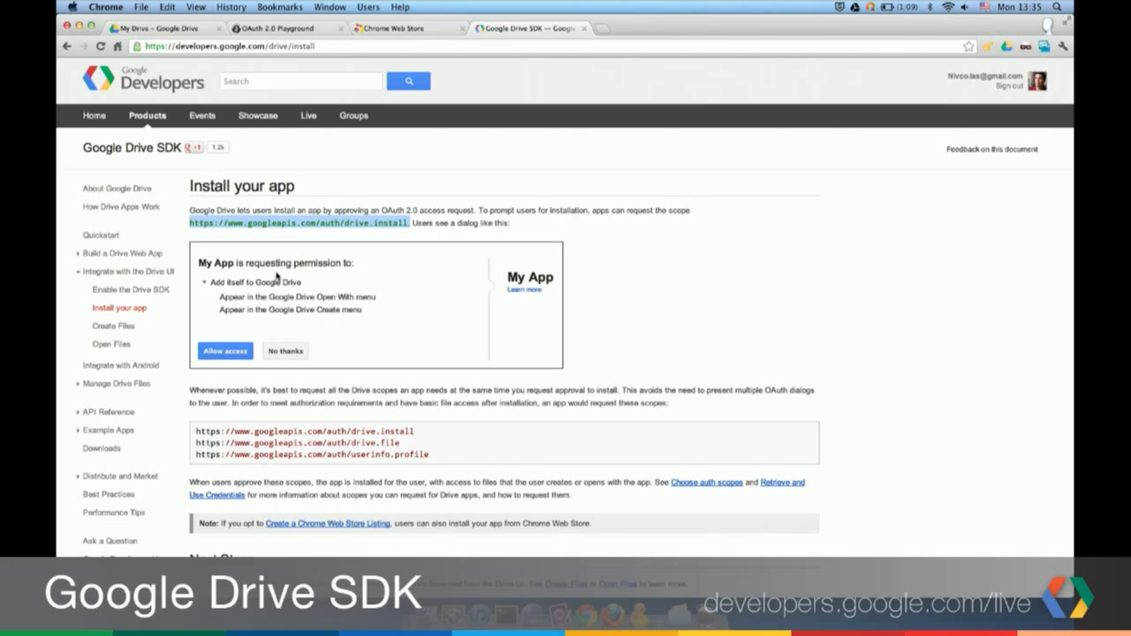
# - Switch from the Install your app docs to the Google Drive file list
pyautogui.click(159, 28)
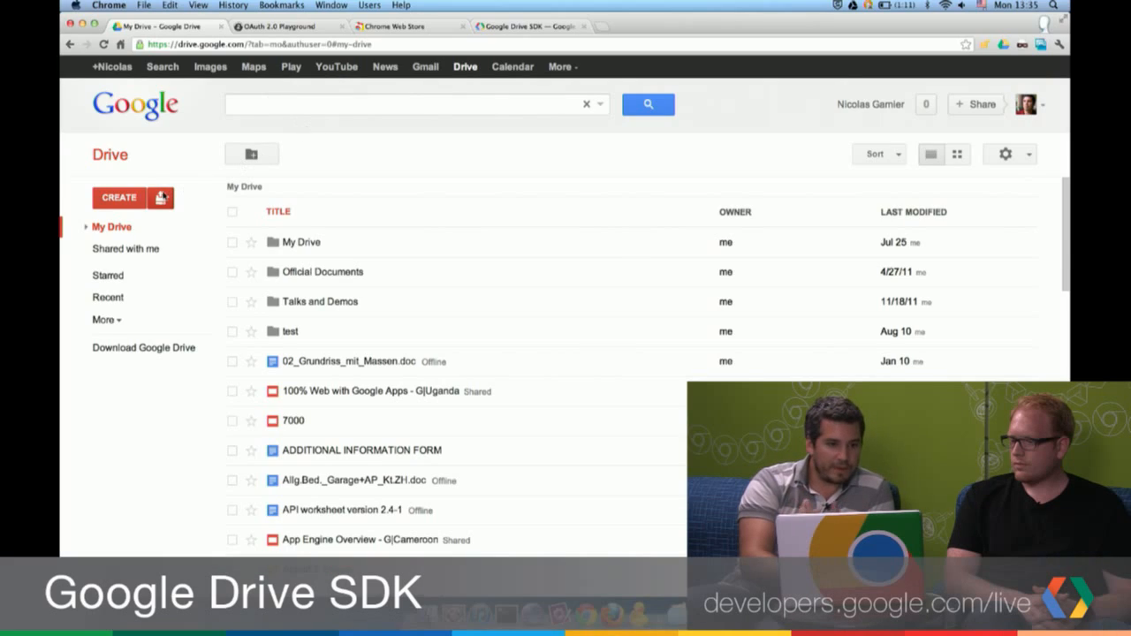
# - Browse Drive's Create menu, start a Lucidchart Diagram and discard its blank tab
pyautogui.click(118, 198)
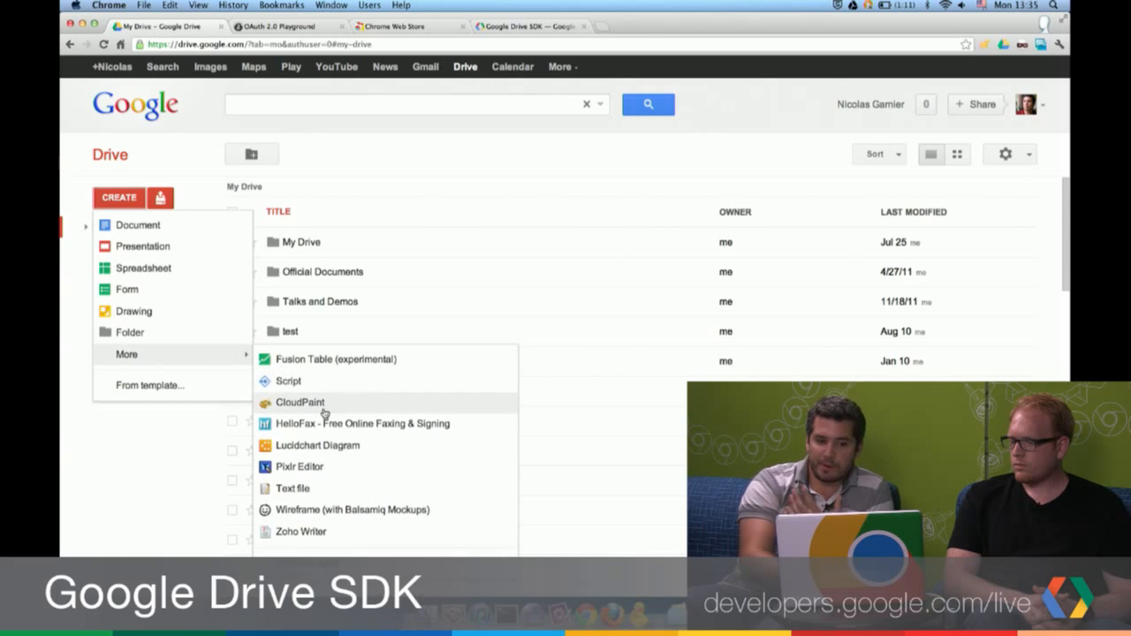
pyautogui.moveTo(322, 468)
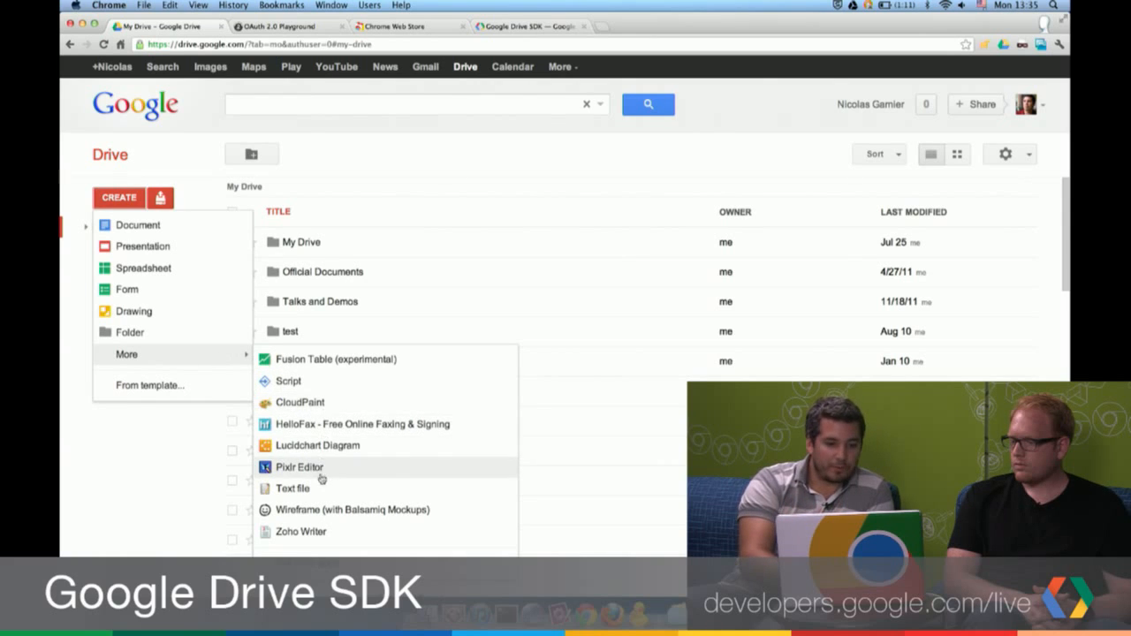
pyautogui.moveTo(310, 509)
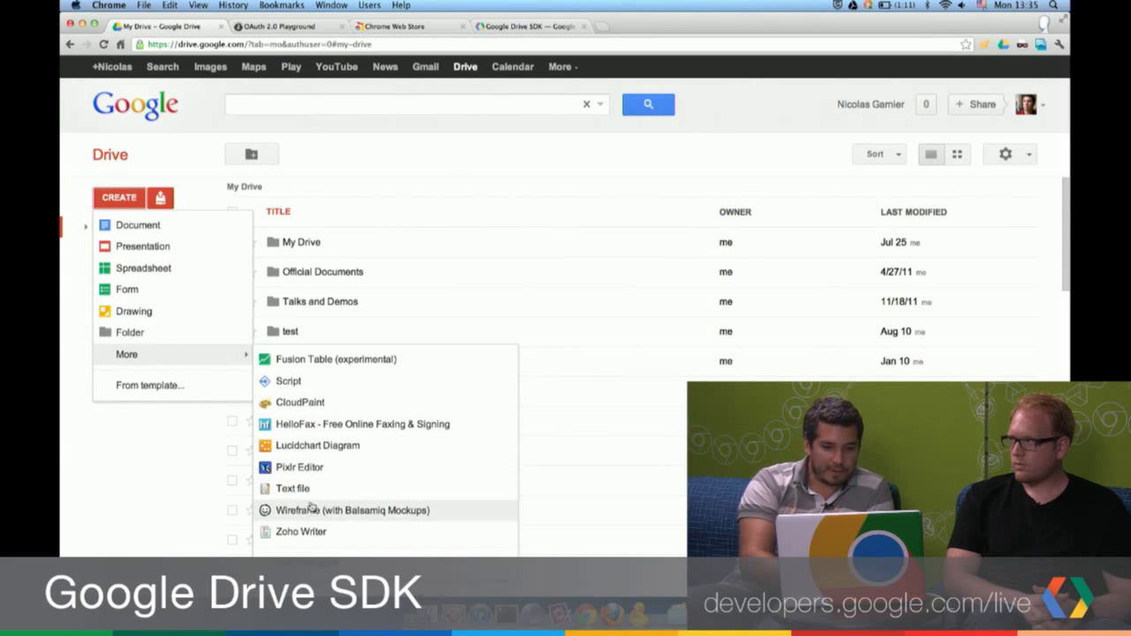
pyautogui.moveTo(316, 445)
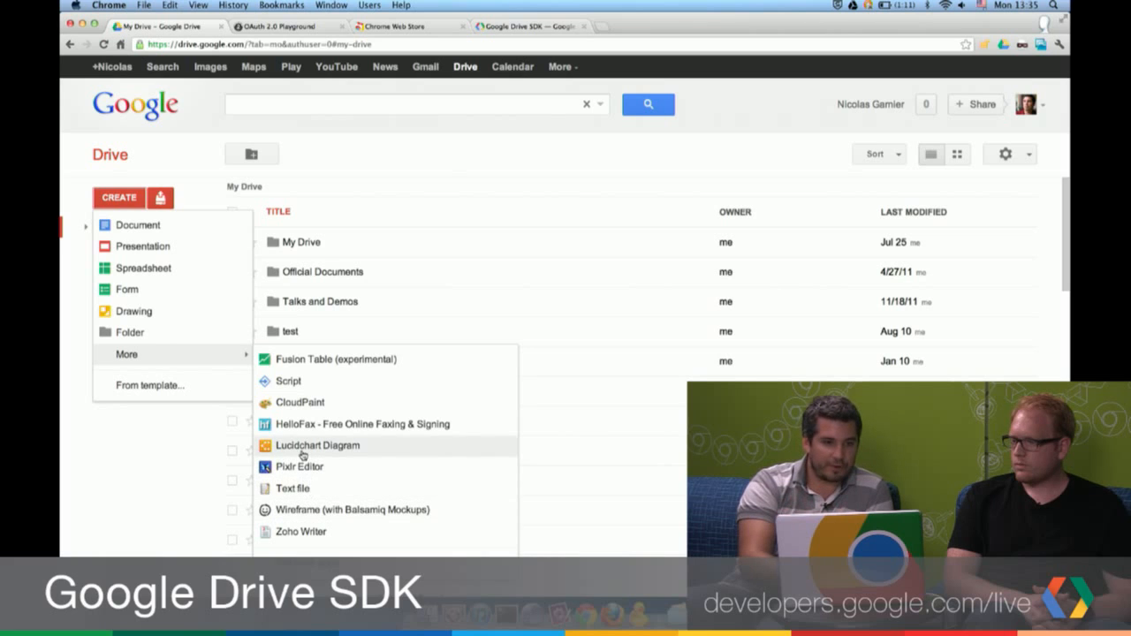
pyautogui.click(334, 212)
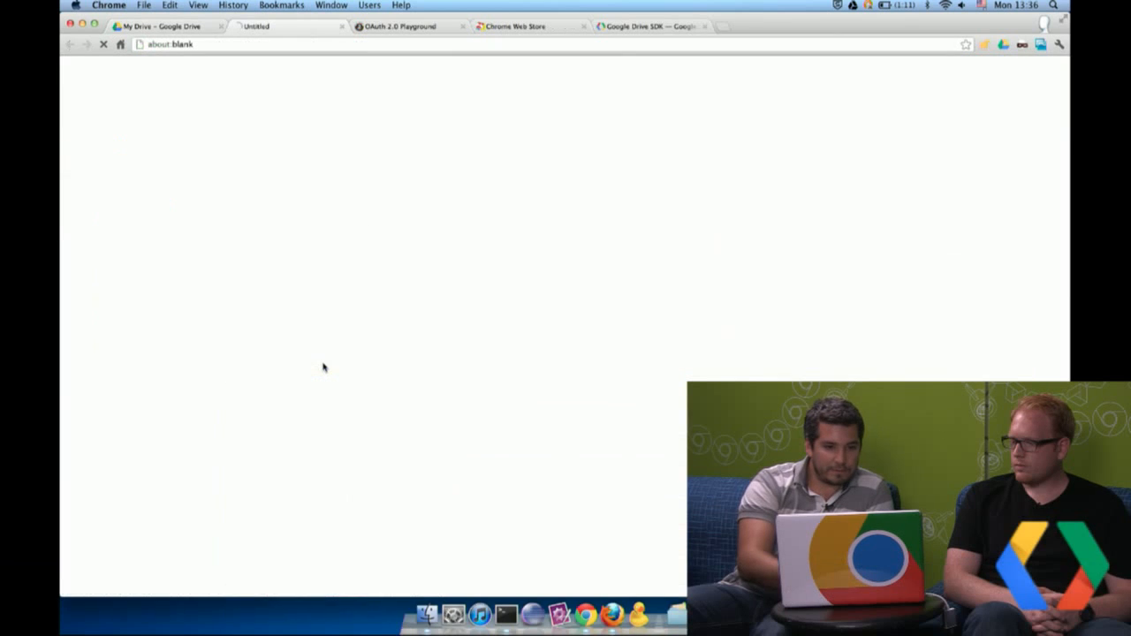
pyautogui.click(162, 27)
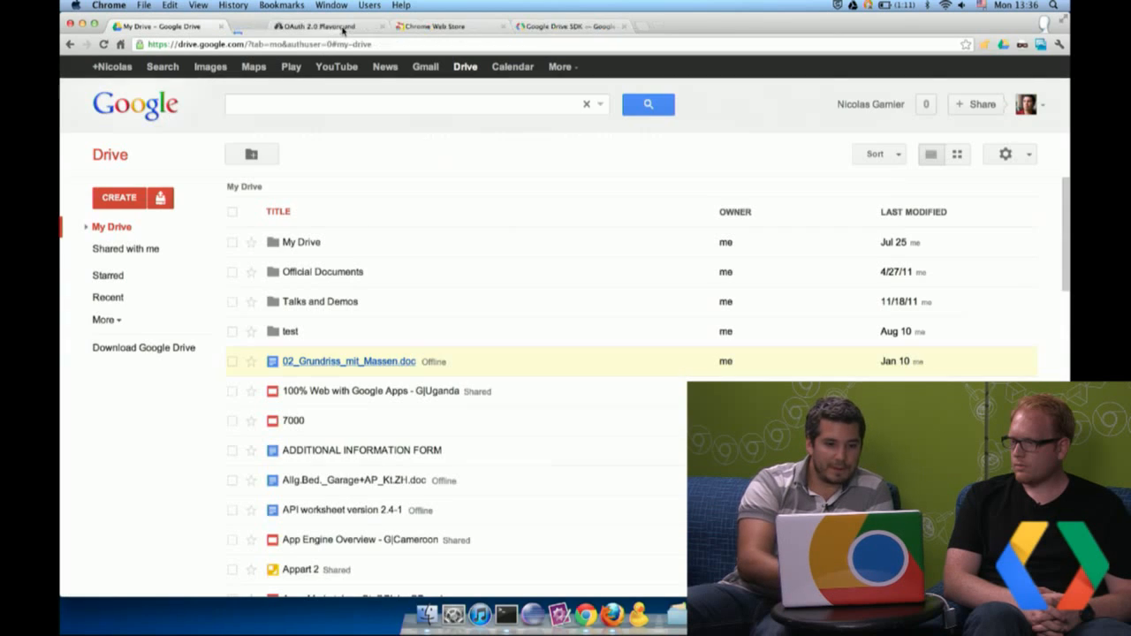
# - Check which apps can open 02_Grundriss_mit_Massen.doc, then return to the Drive SDK docs
pyautogui.rightClick(346, 360)
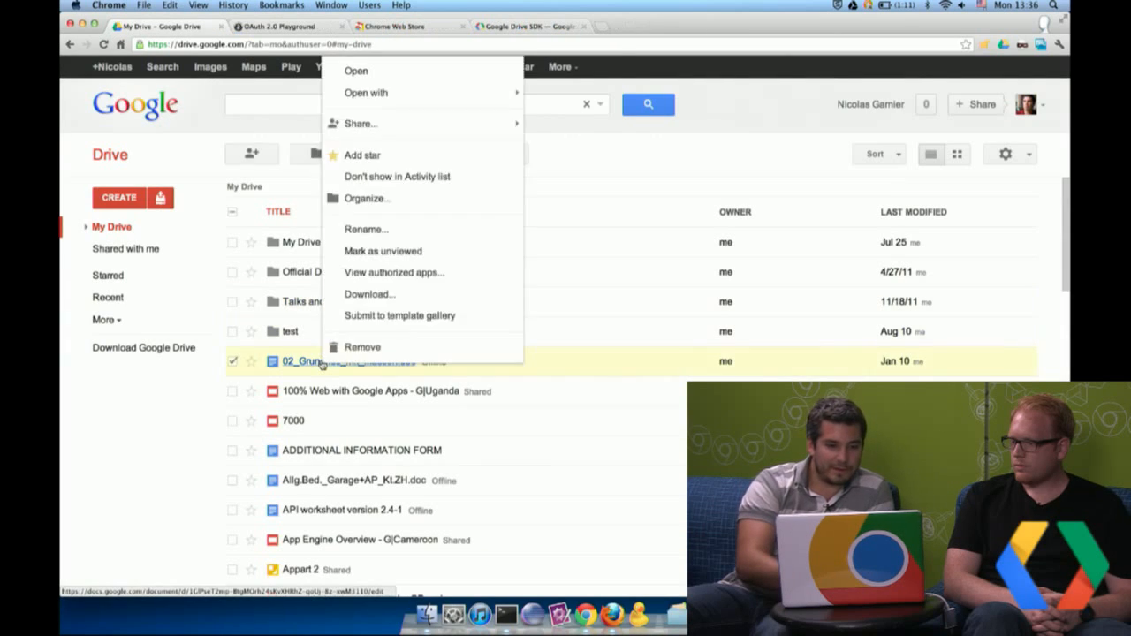
pyautogui.click(365, 92)
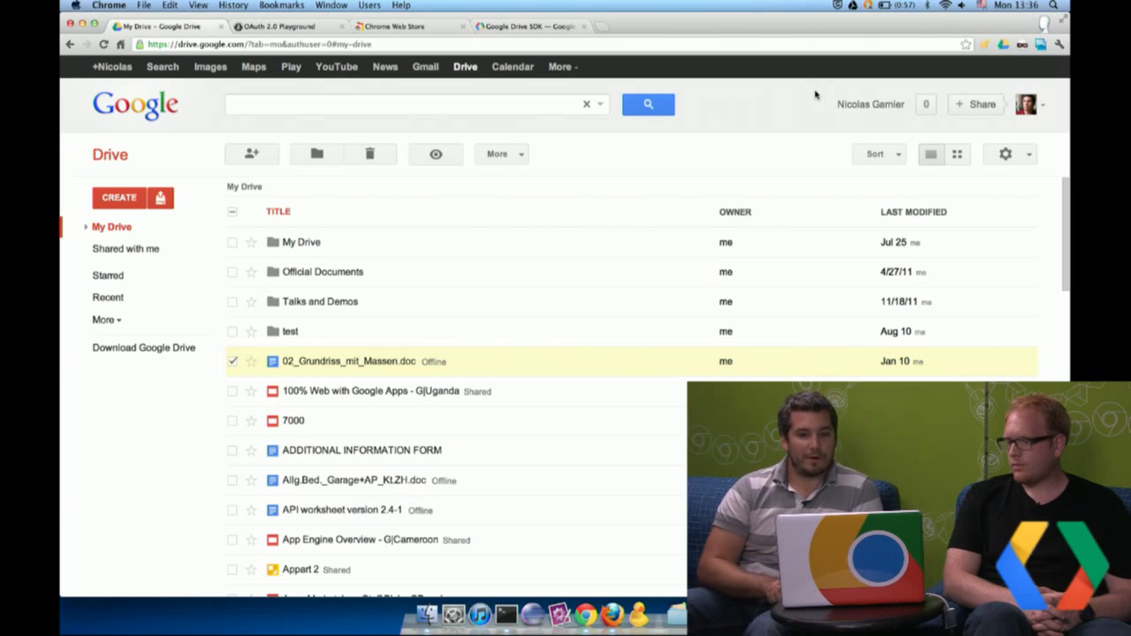
pyautogui.moveTo(796, 96)
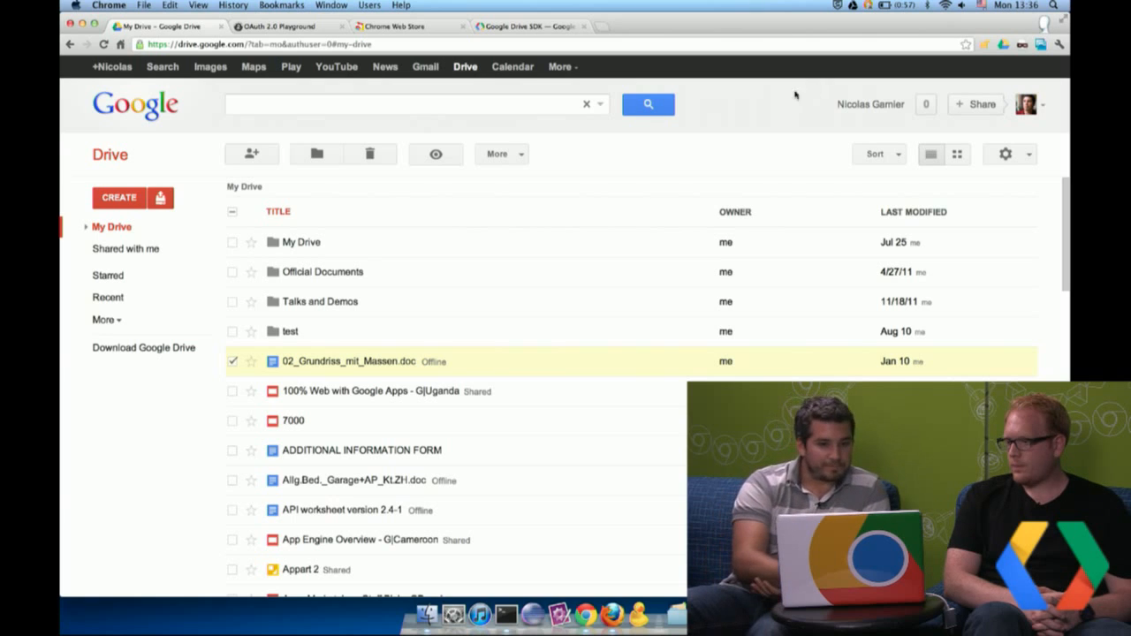
pyautogui.click(527, 26)
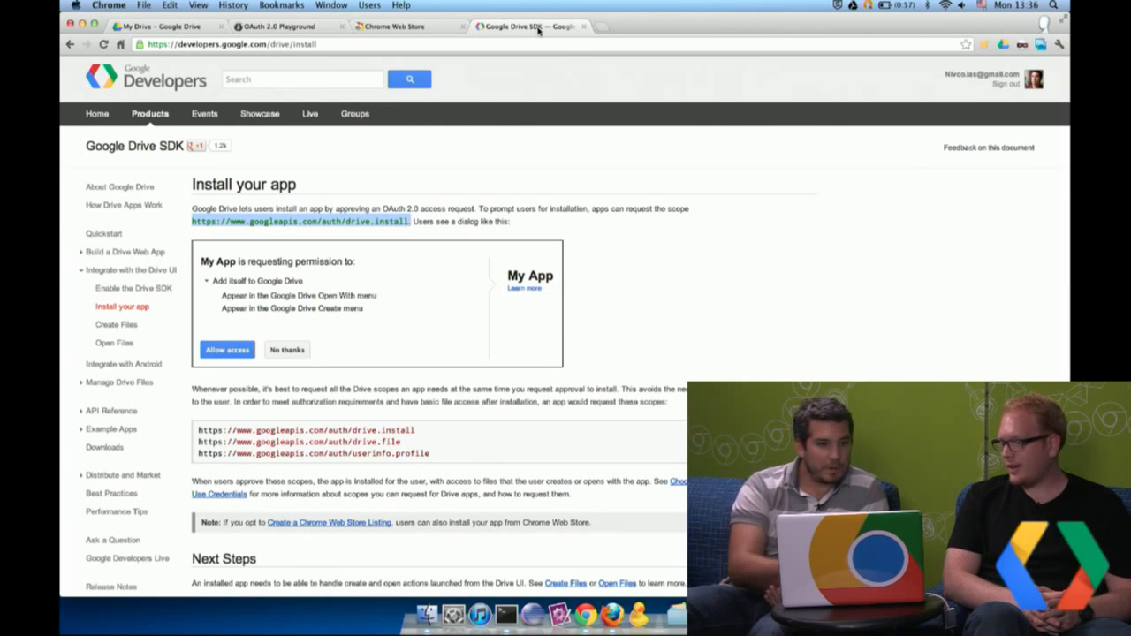
# - Bring up the Install your app docs showing the drive.install scope
pyautogui.click(280, 27)
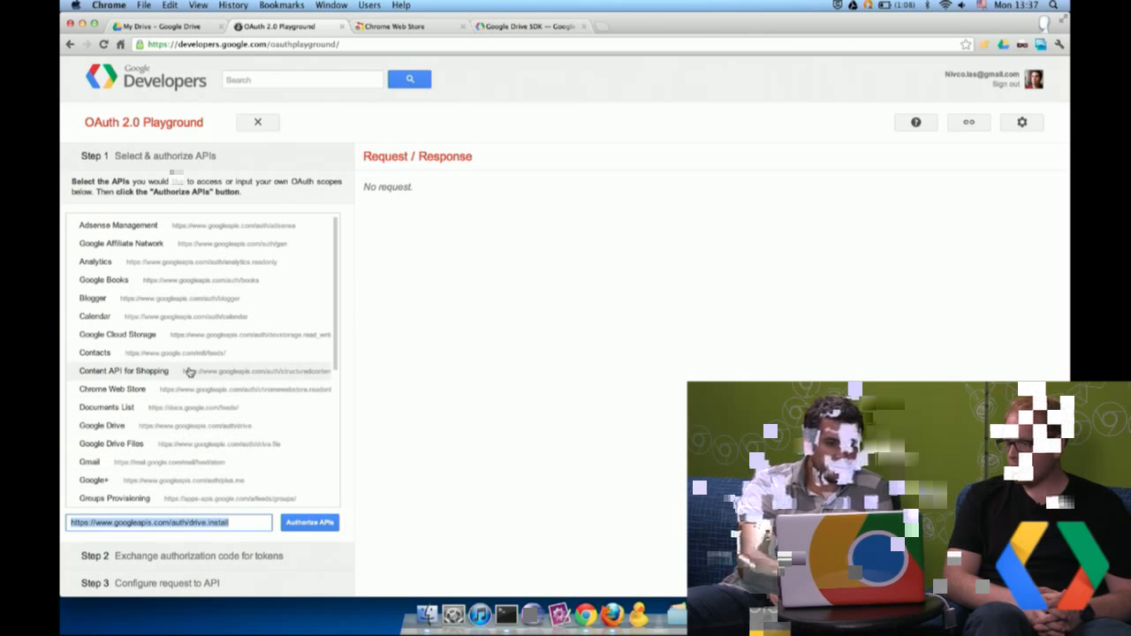
# - Browse the Playground's API list with the drive.install scope URL entered
pyautogui.scroll(-3)
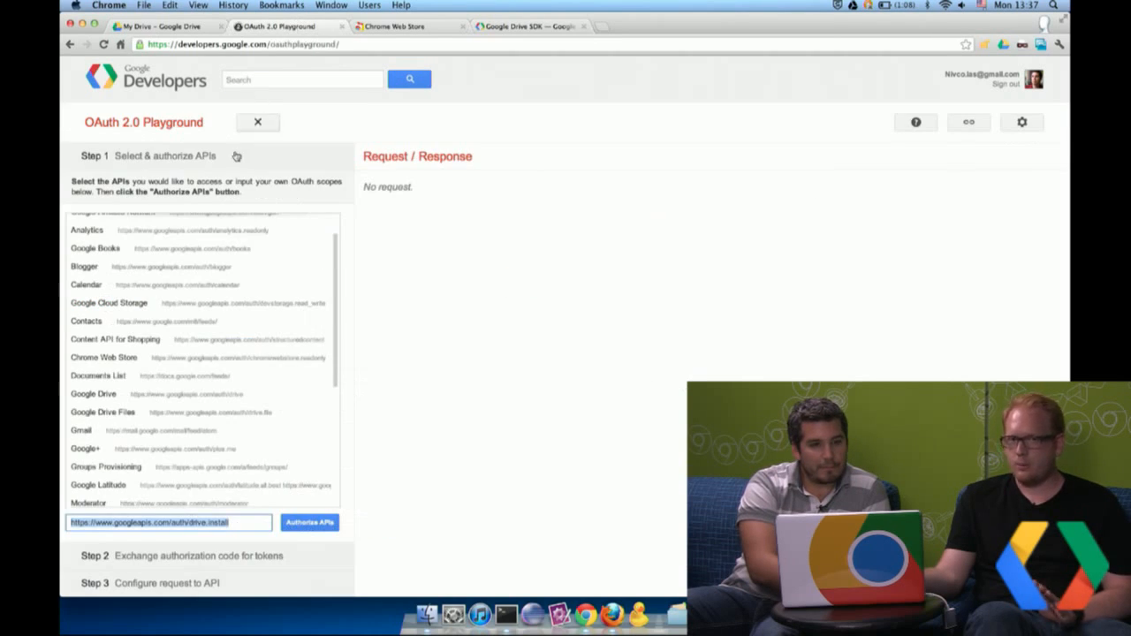
pyautogui.moveTo(202, 285)
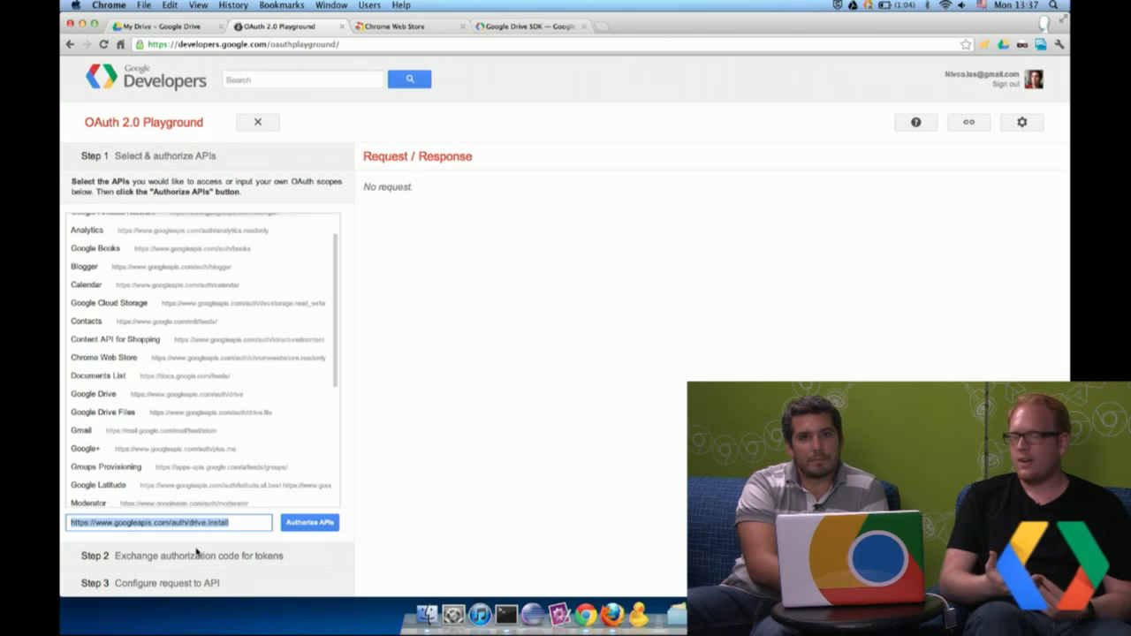
pyautogui.moveTo(309, 523)
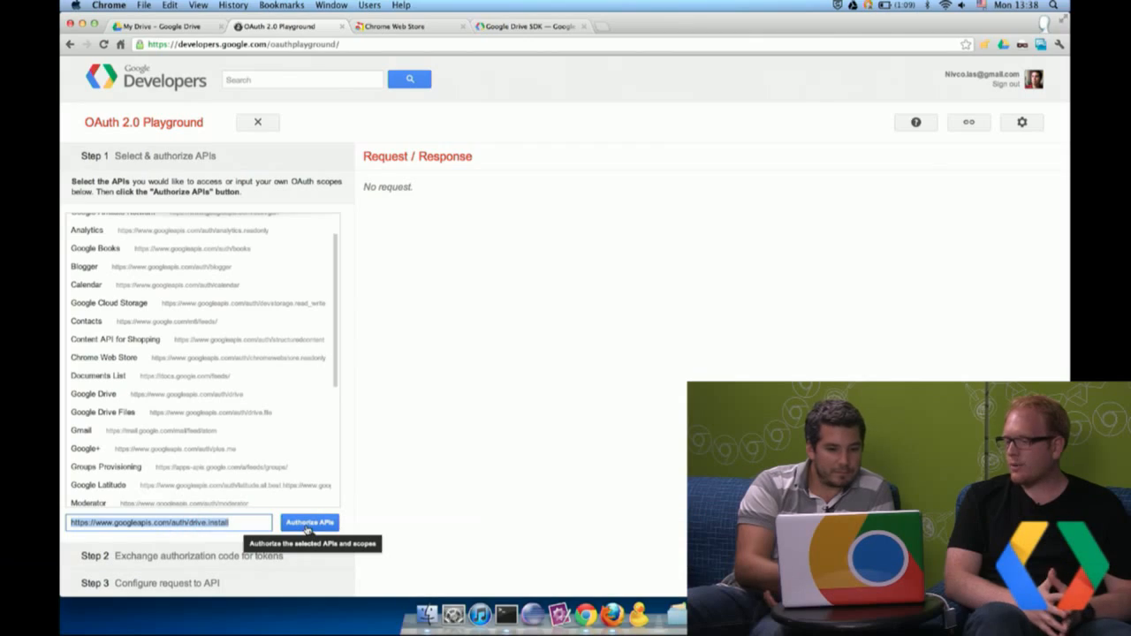
# - Authorize the drive.install scope and expand the 'Add itself to Google Drive' details
pyautogui.click(309, 524)
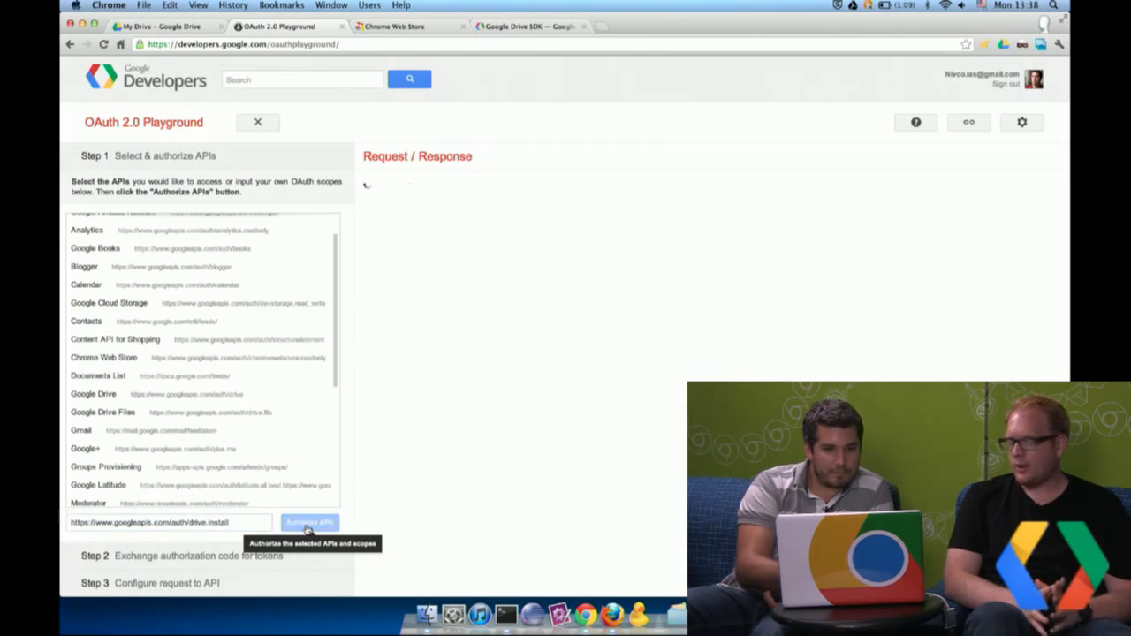
pyautogui.click(310, 524)
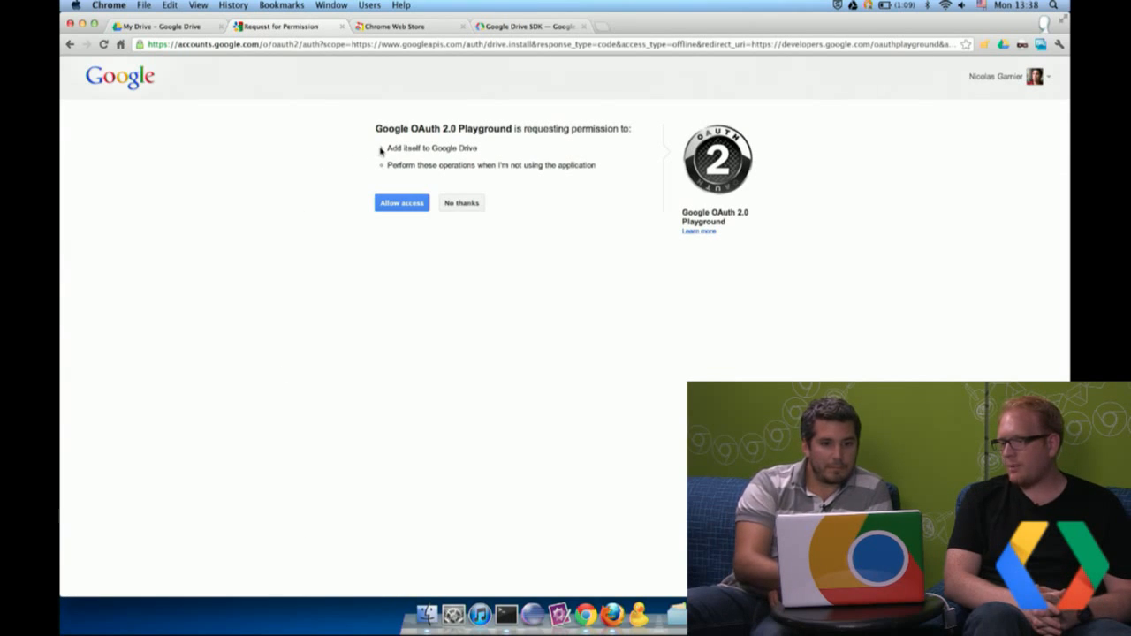
pyautogui.click(382, 149)
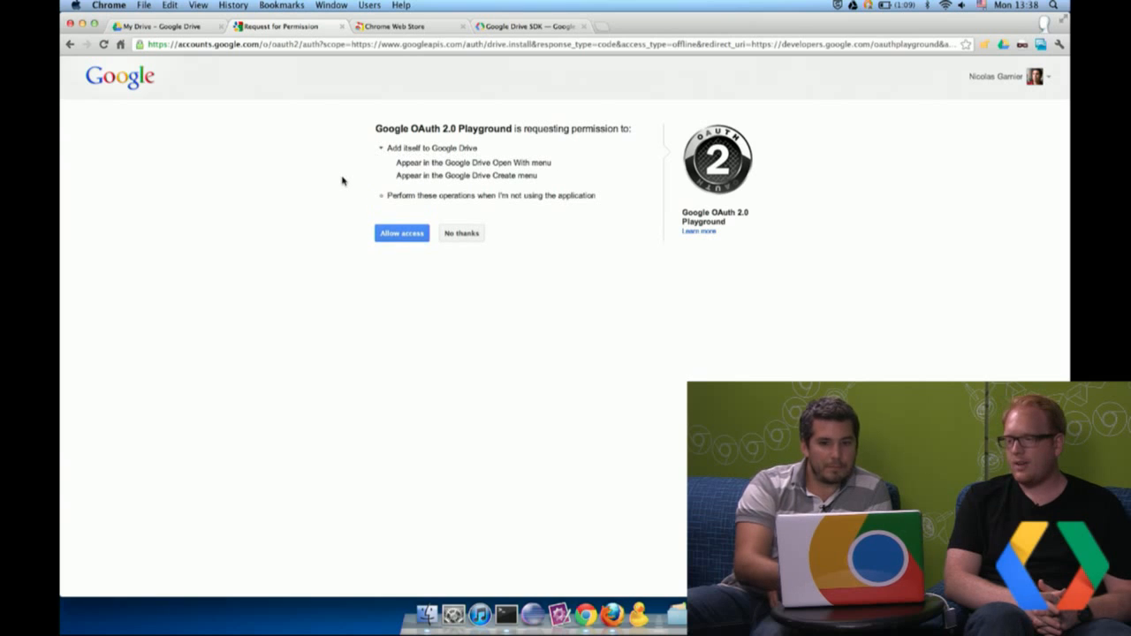
pyautogui.moveTo(371, 251)
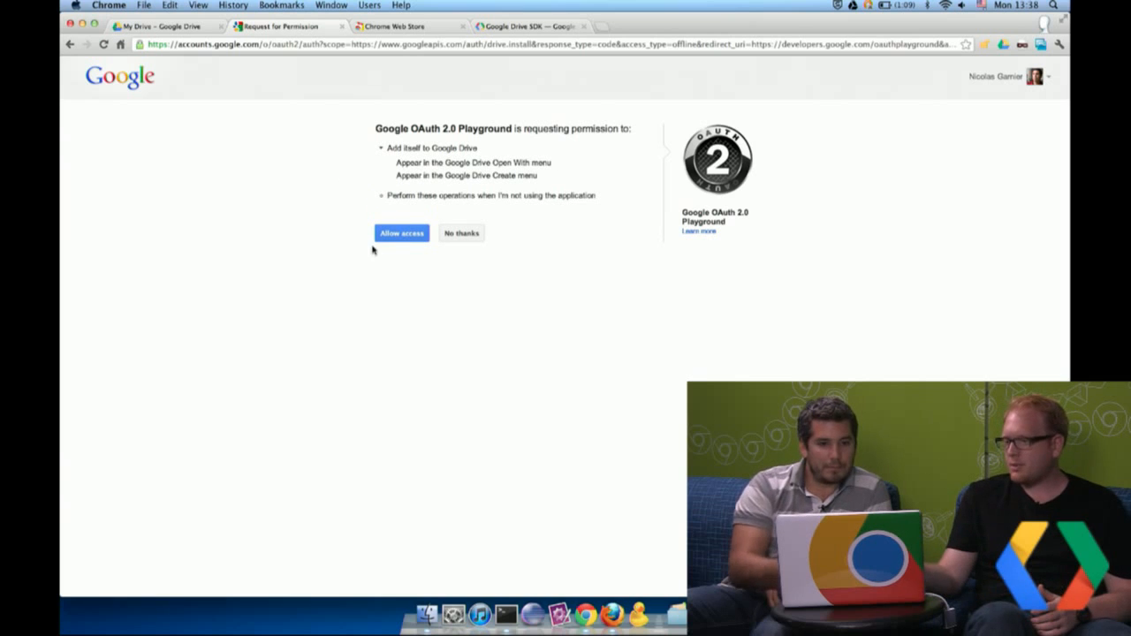
# - Compare the request with the SDK install docs, then allow the Playground access
pyautogui.click(527, 27)
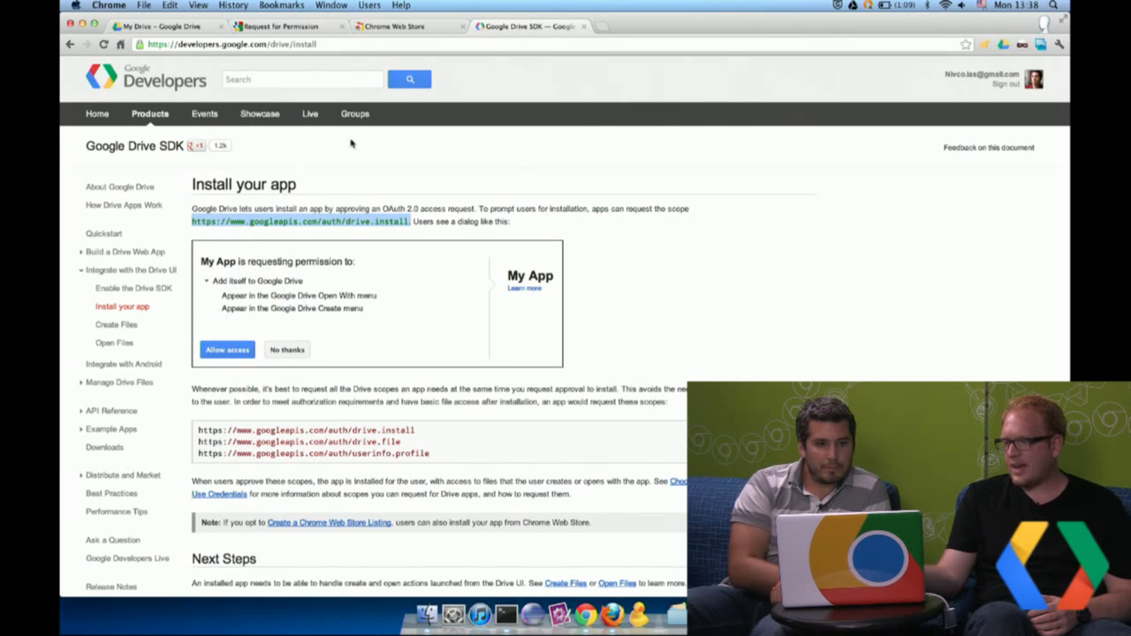
pyautogui.click(392, 27)
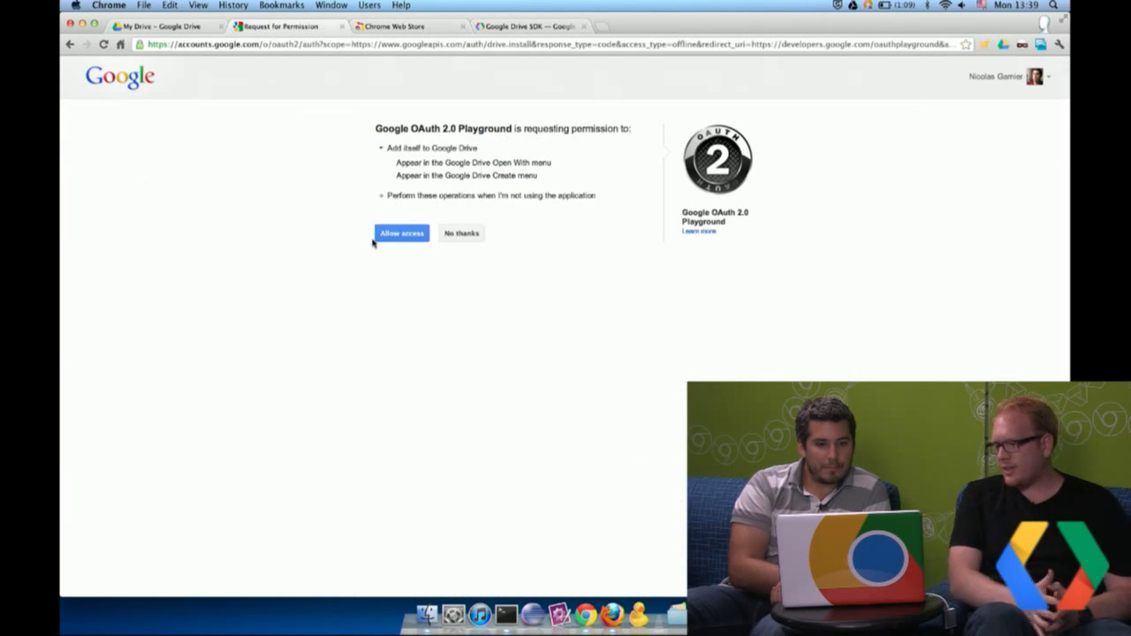
pyautogui.click(402, 234)
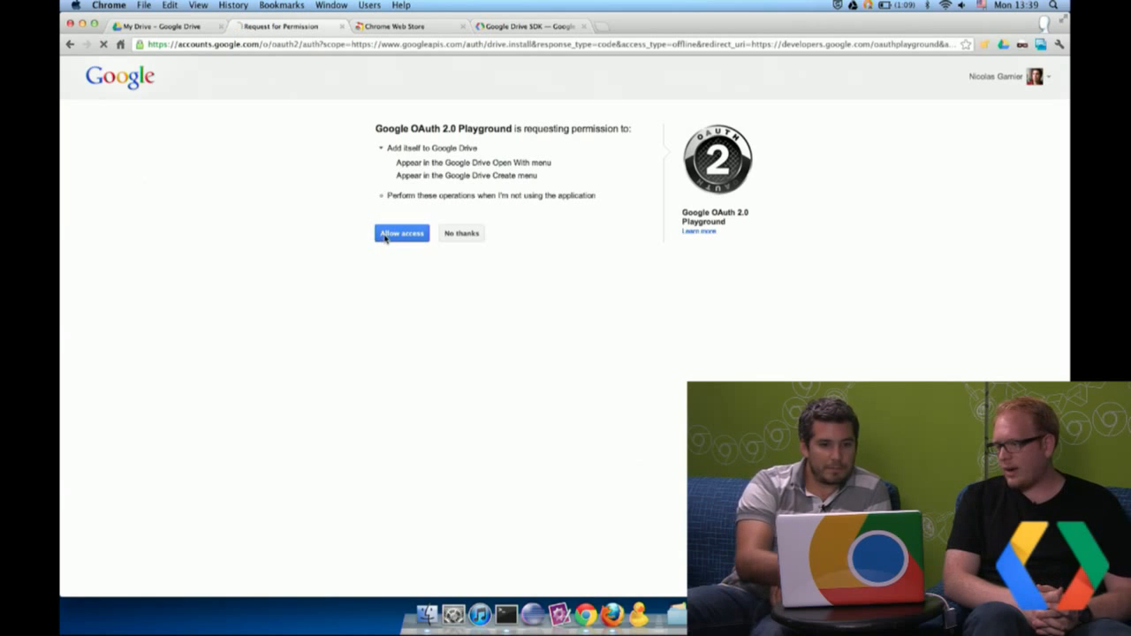
# - Confirm Allow access so the Playground receives the authorization code
pyautogui.click(401, 234)
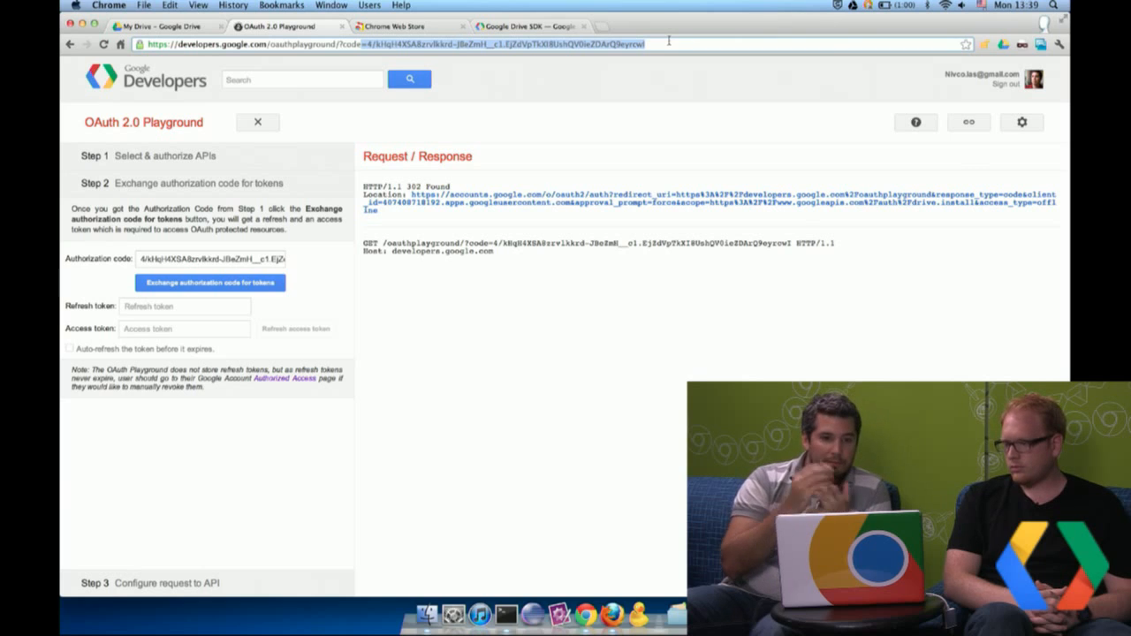
pyautogui.moveTo(478, 168)
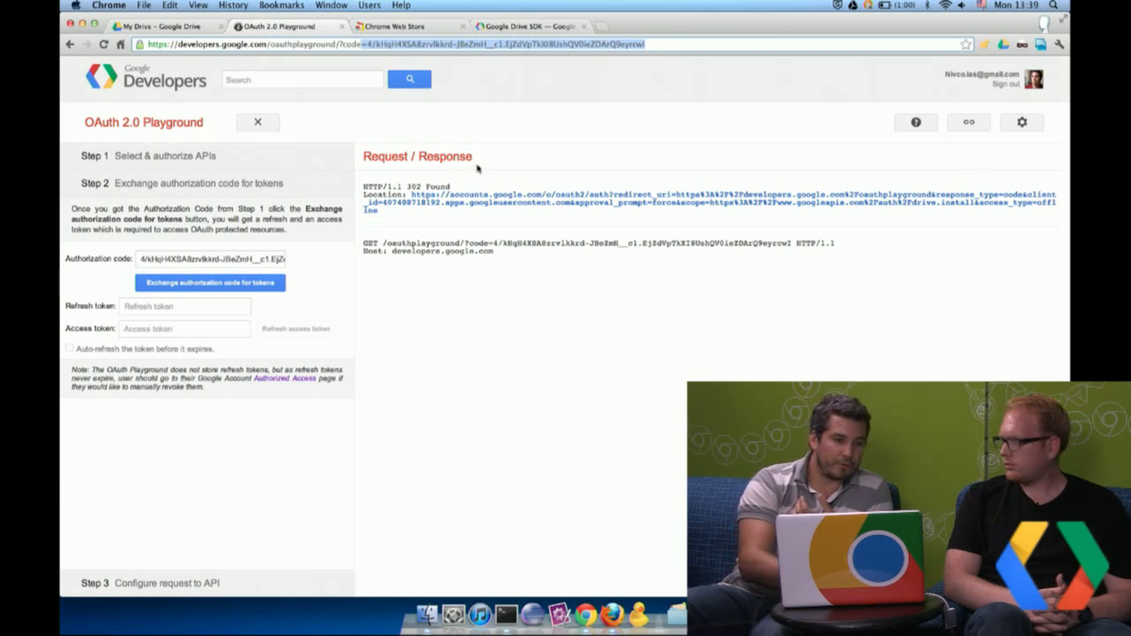
# - Exchange the authorization code for an access token and refresh token
pyautogui.click(209, 283)
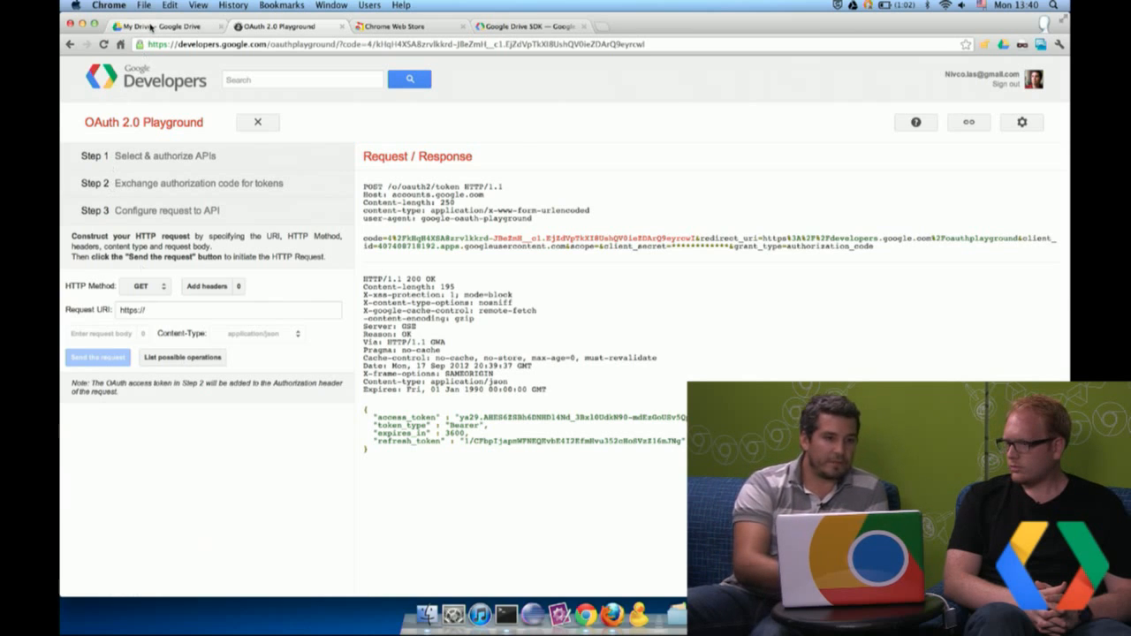
# - Show the Open with apps for 02_Grundriss_mit_Massen.doc, now including OAuth 2.0 Playground
pyautogui.click(159, 26)
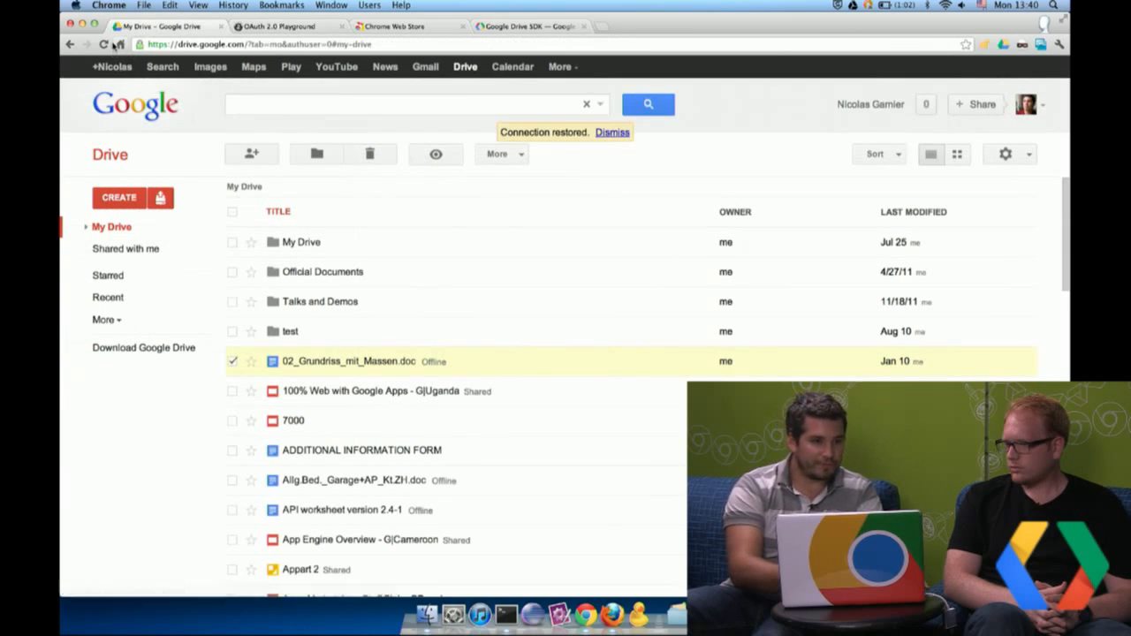
pyautogui.click(103, 45)
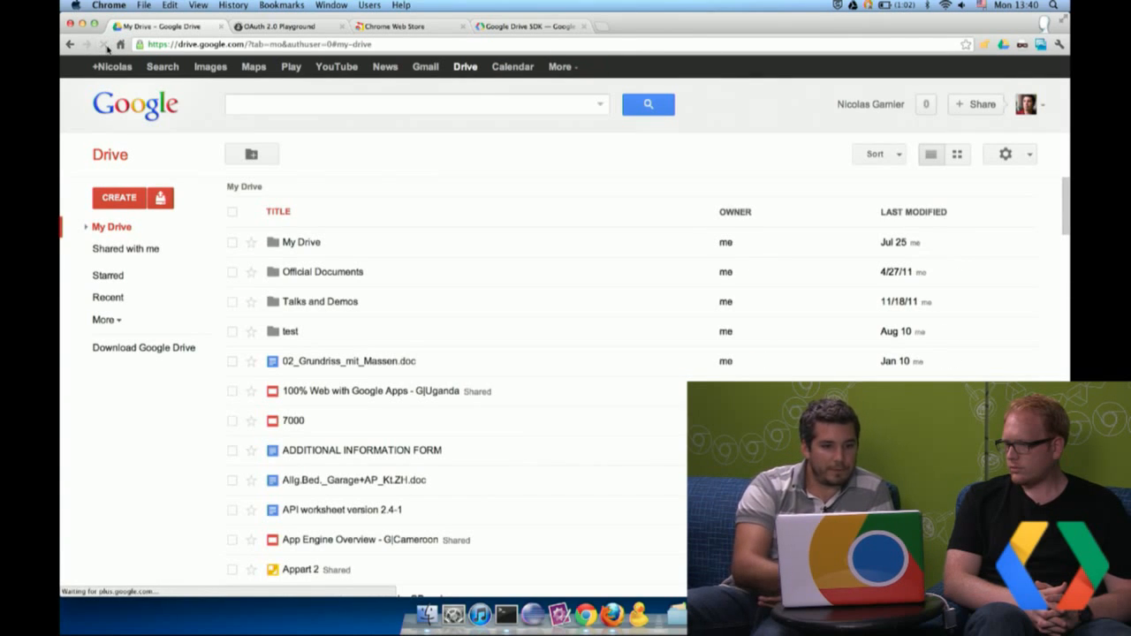
pyautogui.click(346, 361)
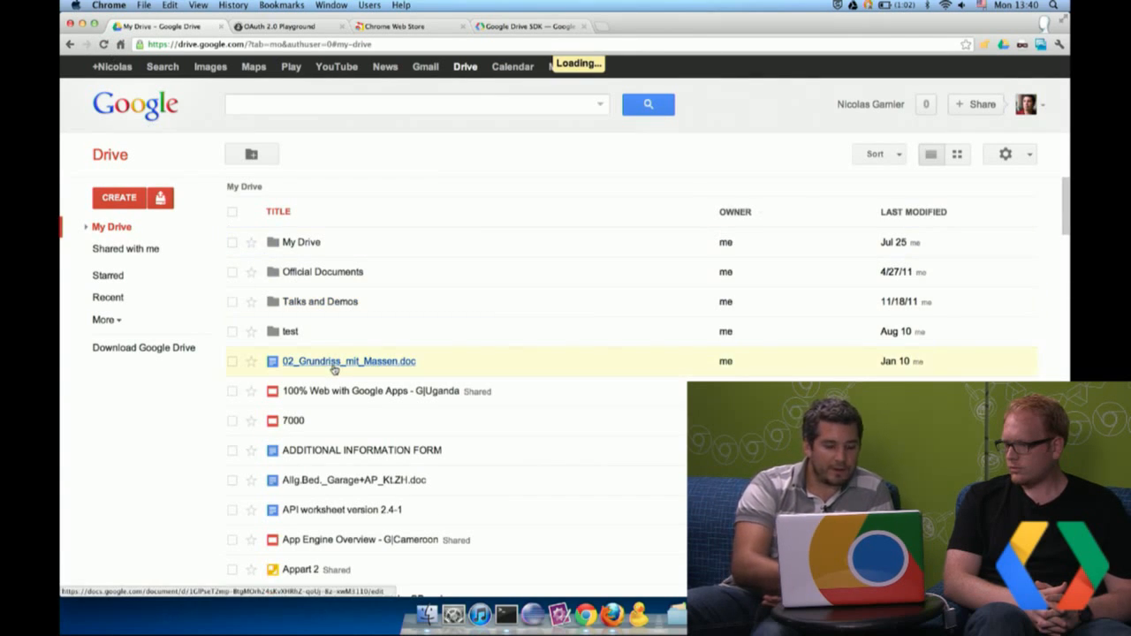
pyautogui.rightClick(347, 360)
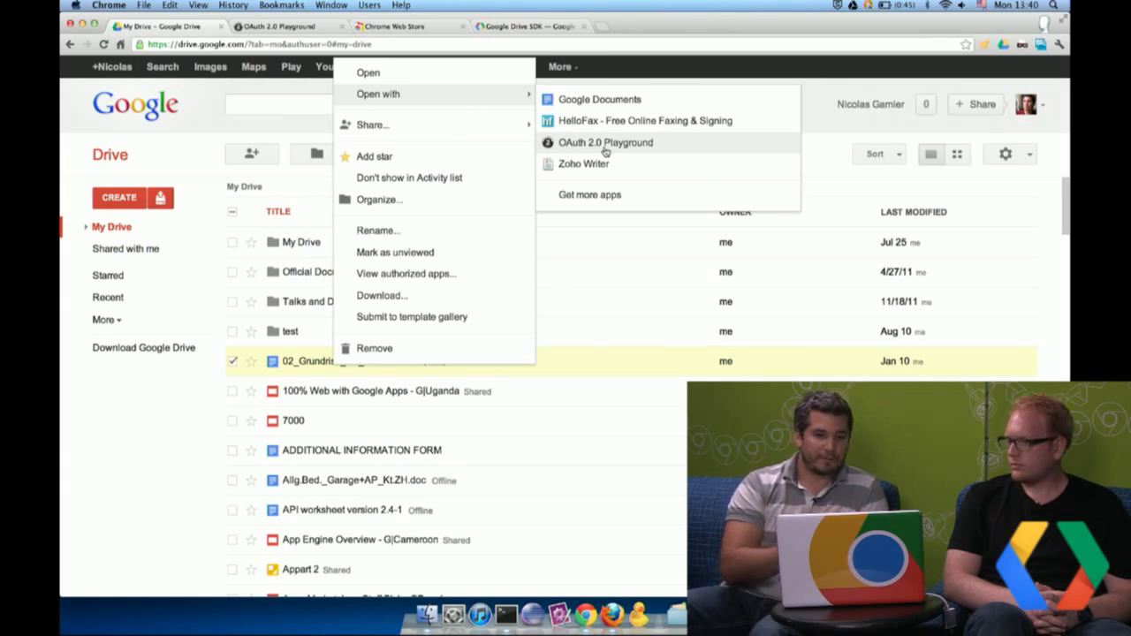
# - Open the file with OAuth 2.0 Playground, allow access and review the returned authorization code
pyautogui.click(605, 141)
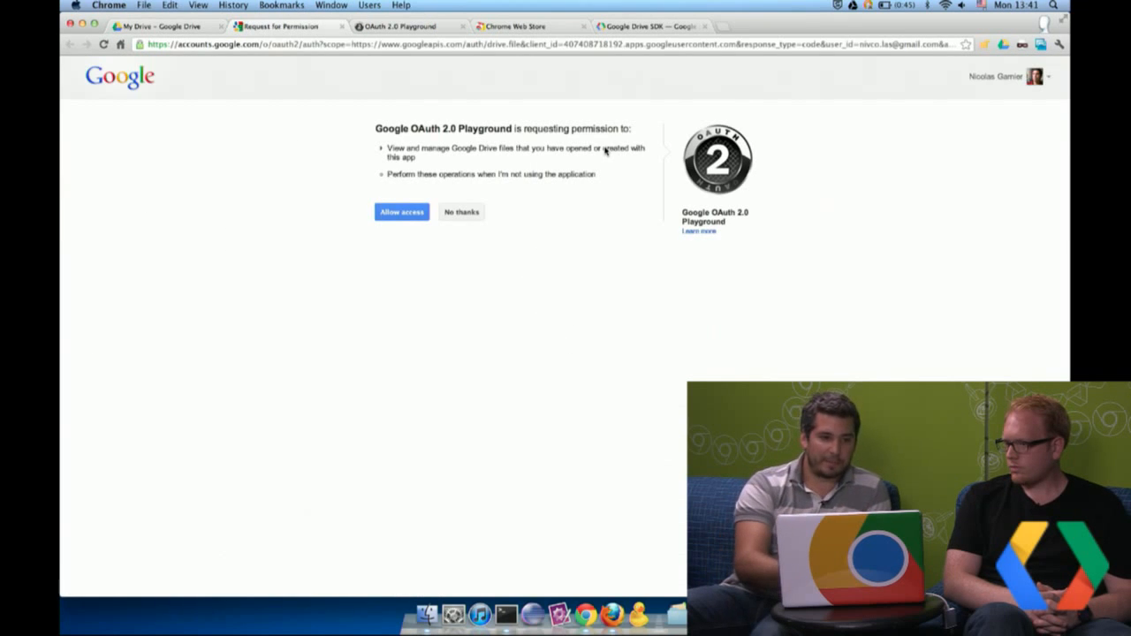
pyautogui.click(401, 212)
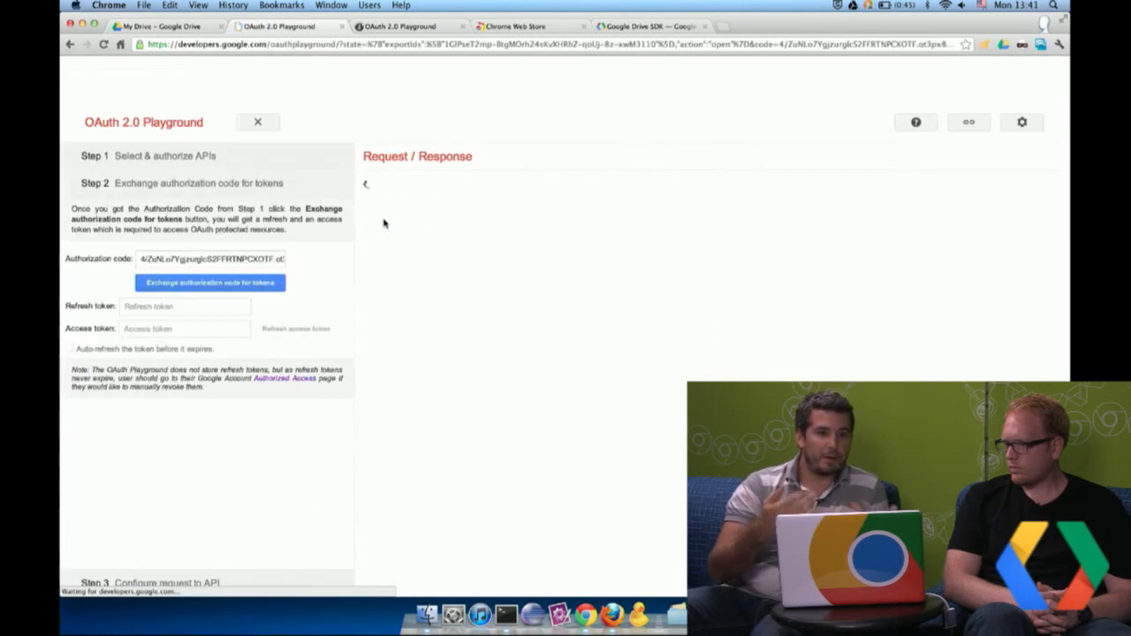
pyautogui.click(208, 283)
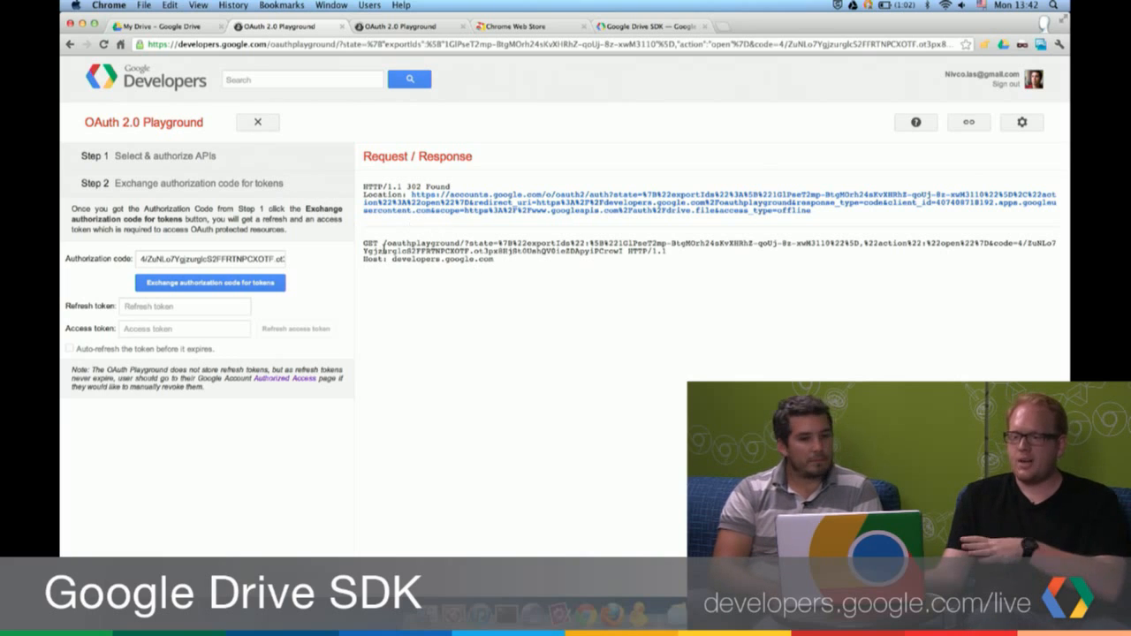
pyautogui.moveTo(403, 233)
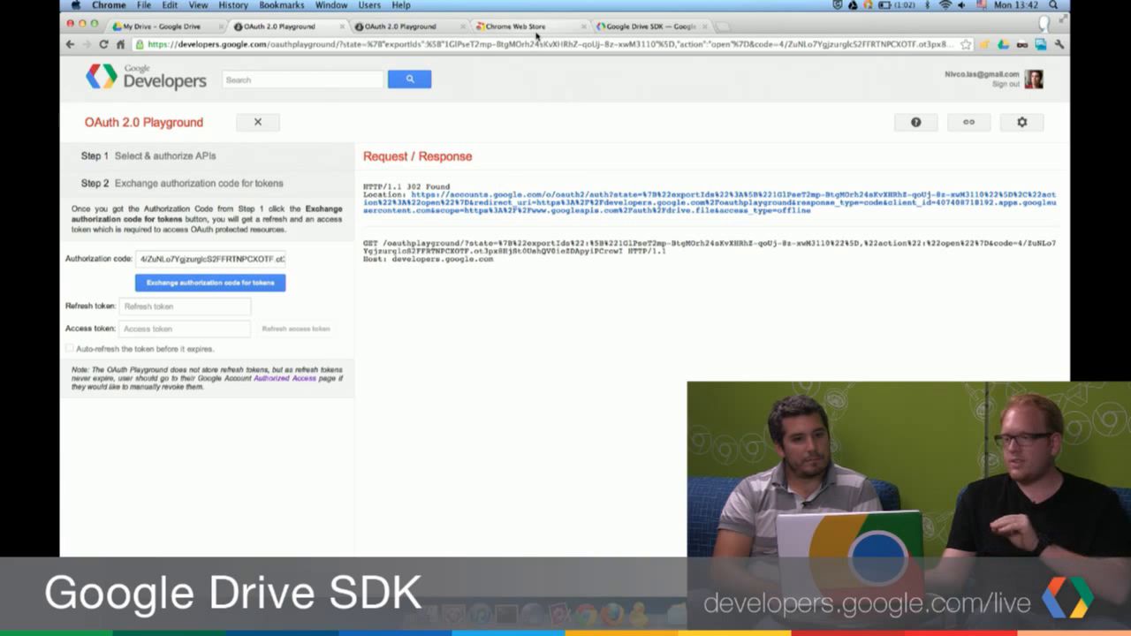
# - Browse the Chrome Web Store Drive collection, start adding Lucidchart for Education and cancel
pyautogui.click(527, 27)
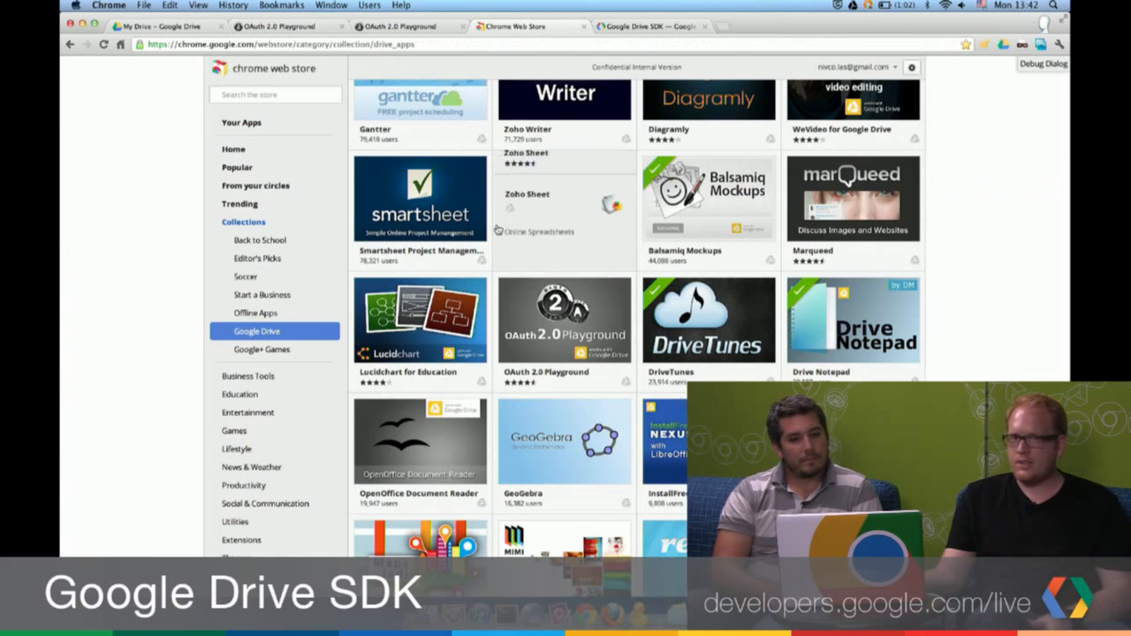
pyautogui.scroll(-3)
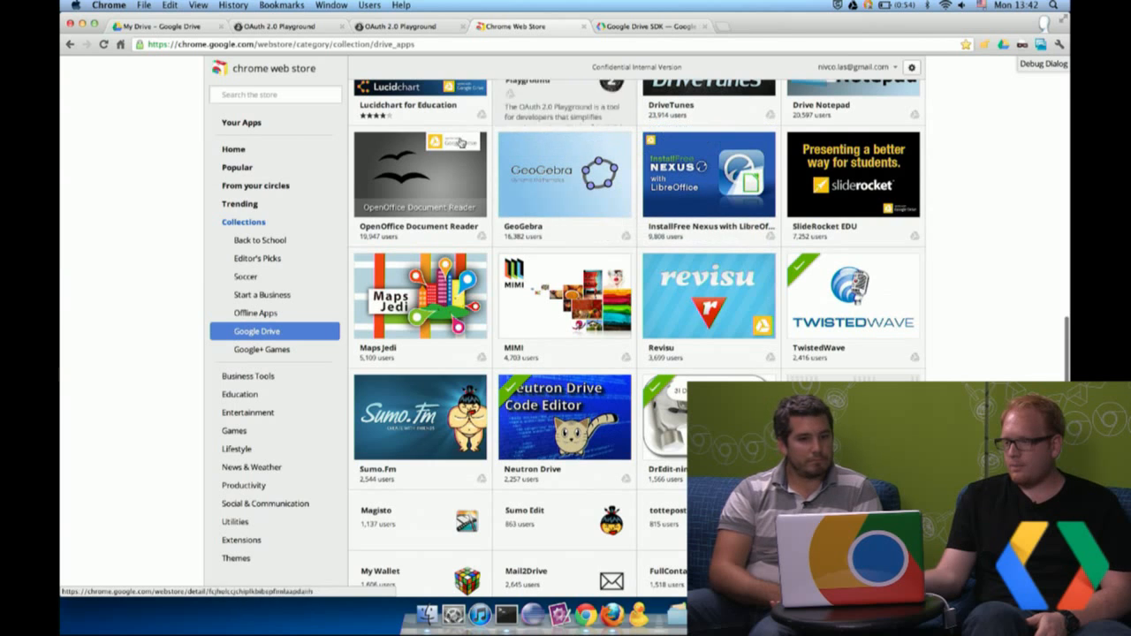
pyautogui.scroll(-3)
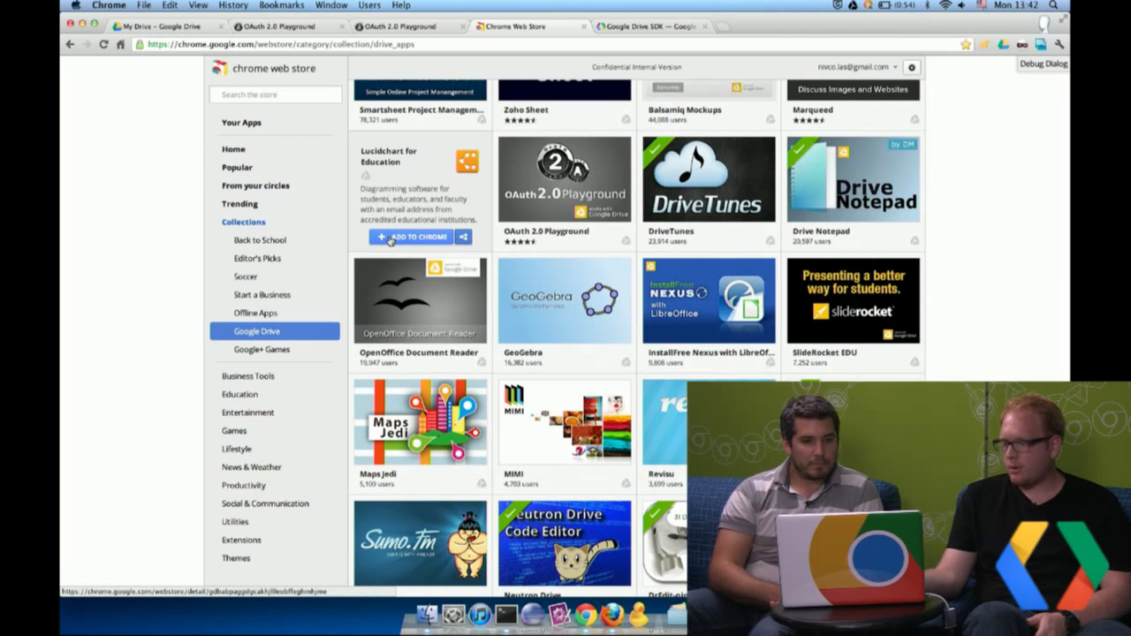
pyautogui.click(411, 237)
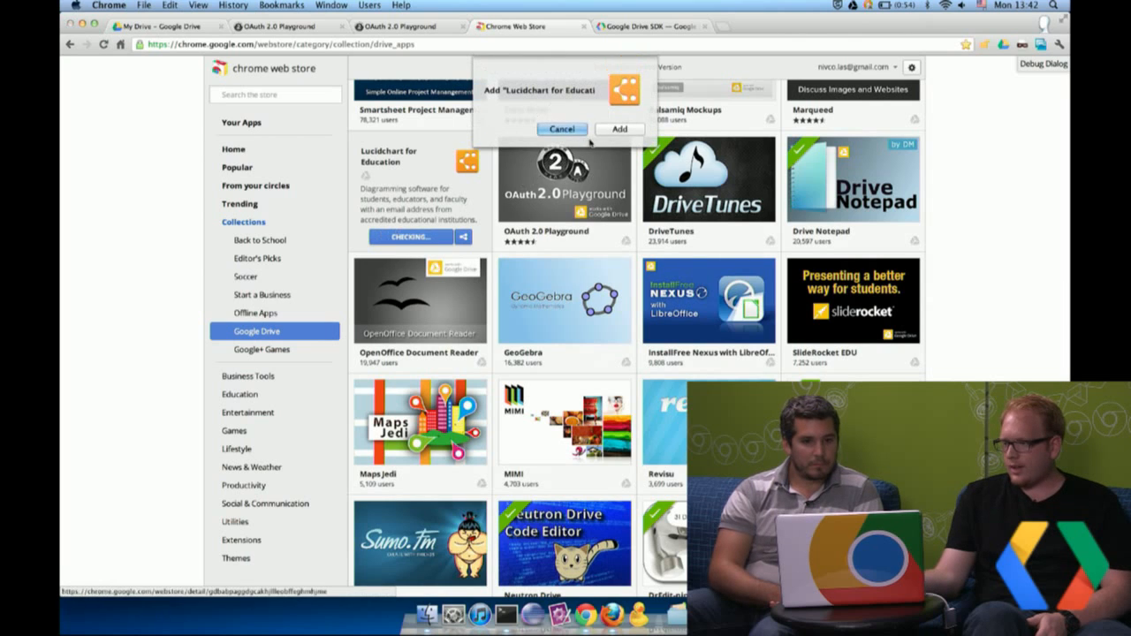
pyautogui.click(618, 129)
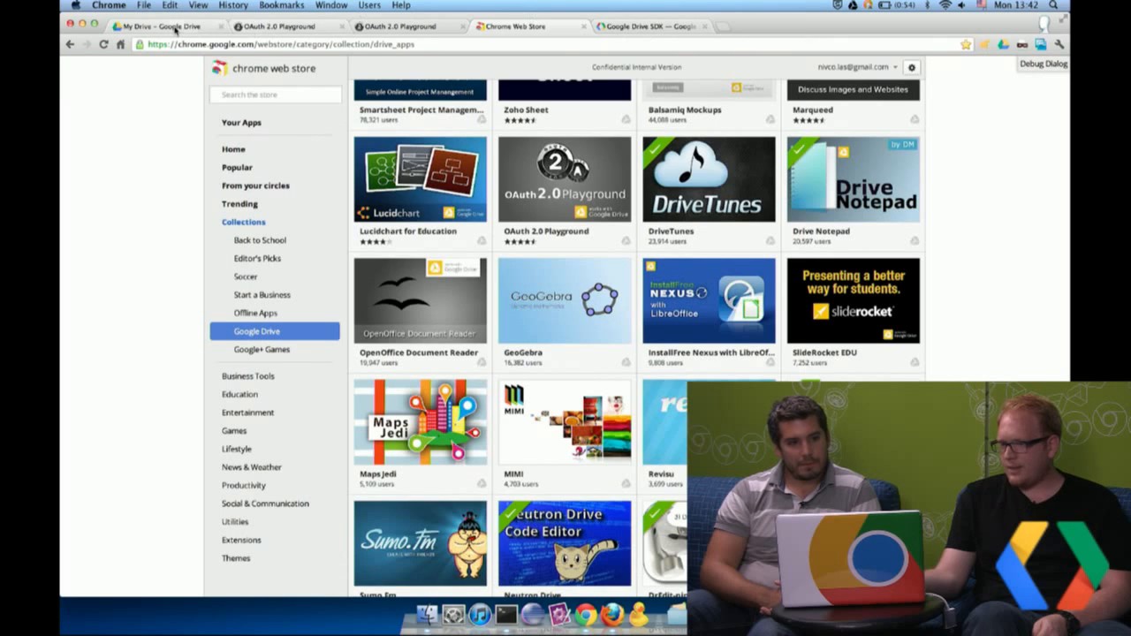
# - Show Google Drive's CREATE menu listing the new item types available
pyautogui.click(162, 26)
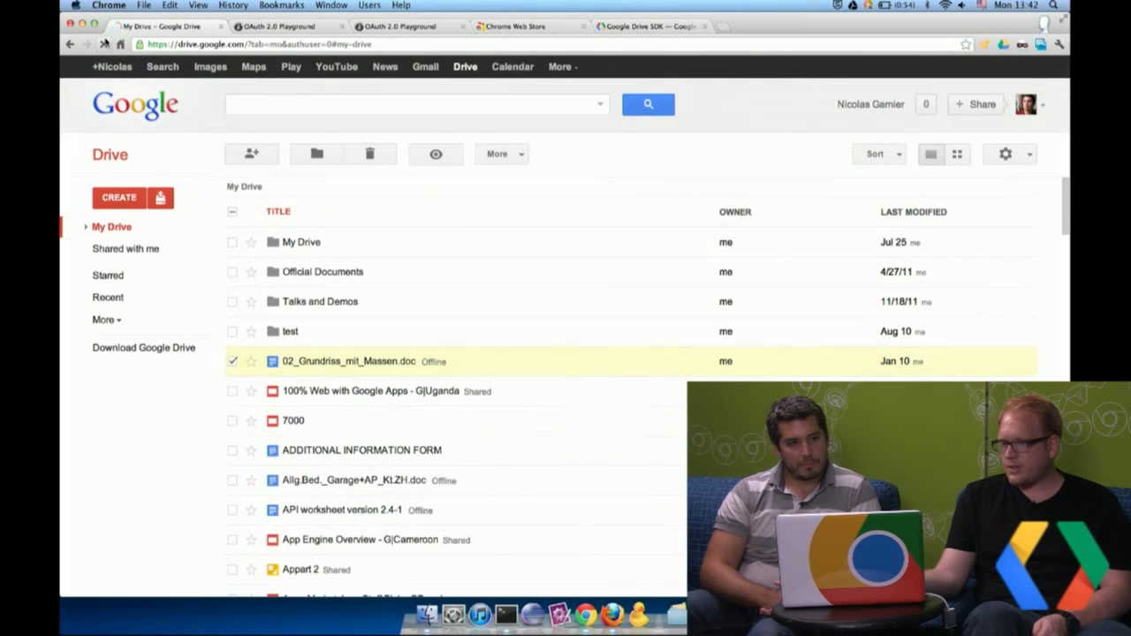
pyautogui.click(119, 198)
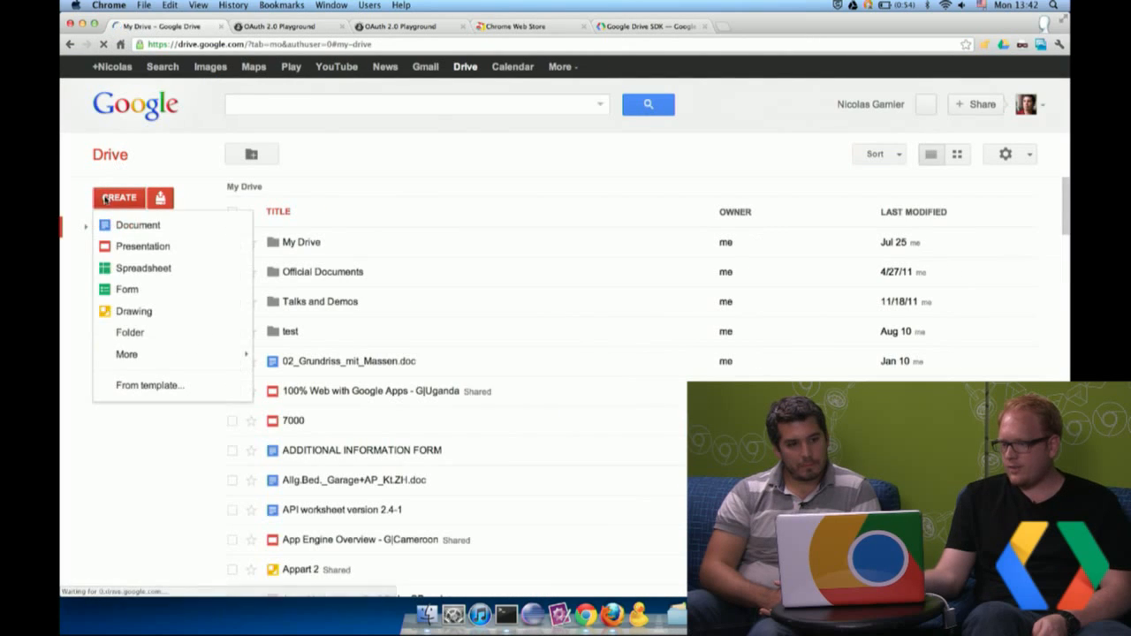
pyautogui.click(125, 353)
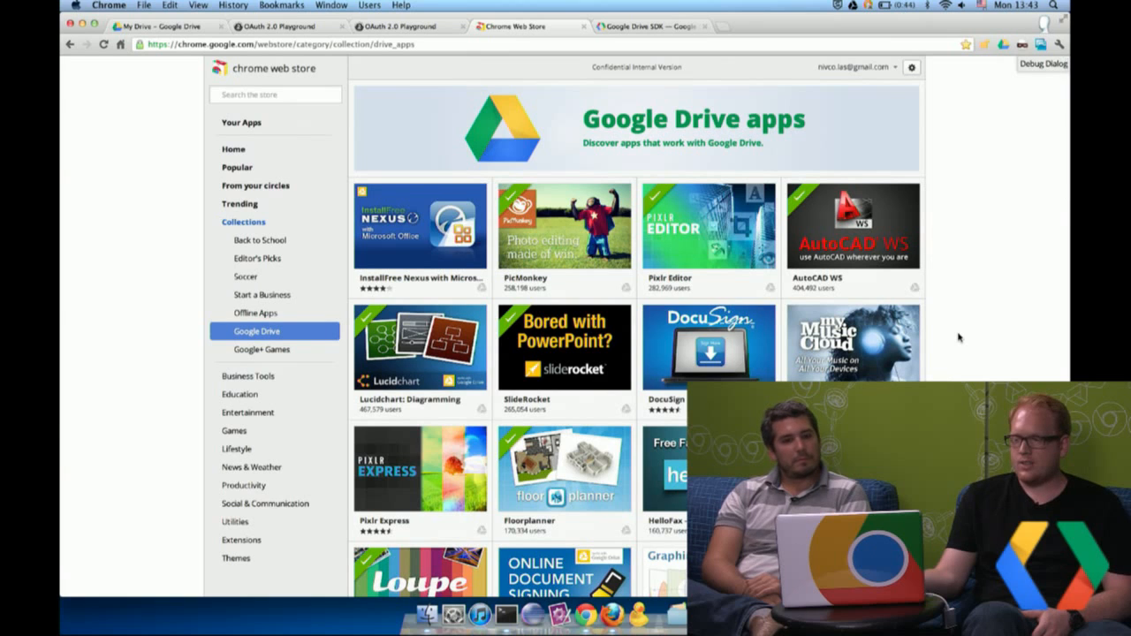
# - Scroll the Web Store's Google Drive apps collection to reveal DocuSign, Floorplanner, HelloFax and more
pyautogui.scroll(-3)
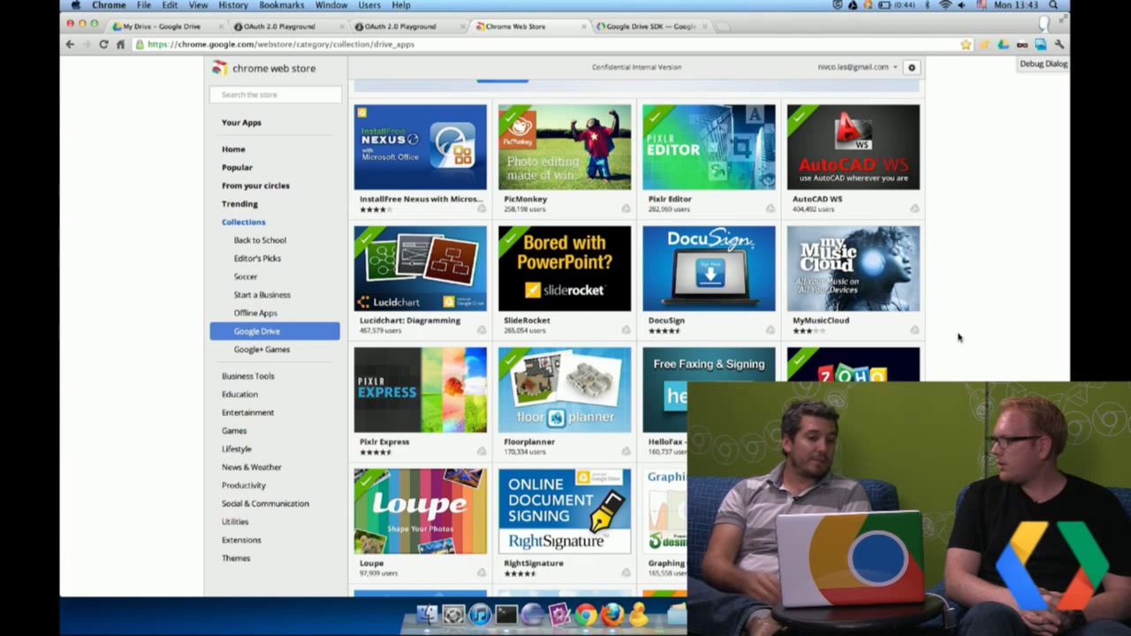
# - Return to the Playground where the code is exchanged for access and refresh tokens
pyautogui.click(400, 27)
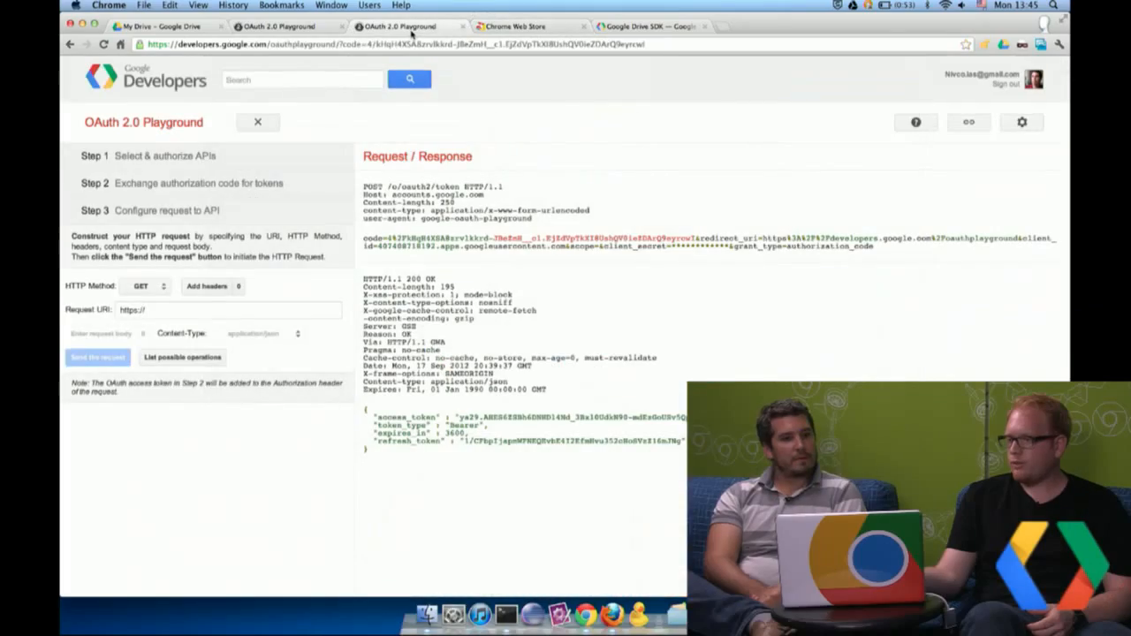
pyautogui.moveTo(293, 451)
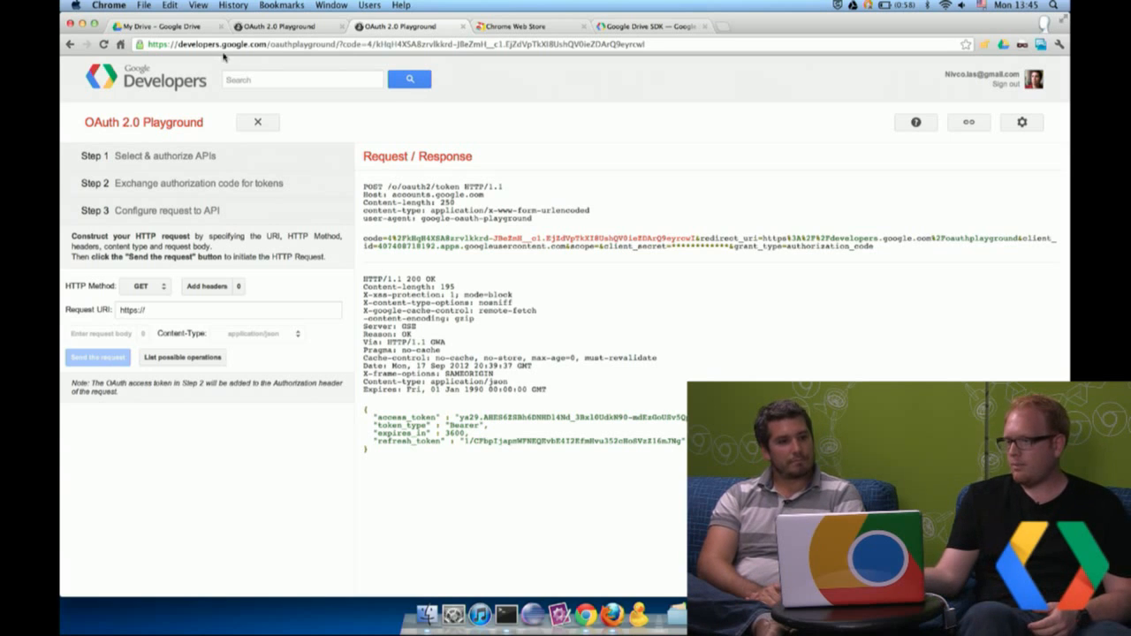
# - View Drive's Manage apps list with AutoCAD WS options, then return to the file list
pyautogui.click(159, 27)
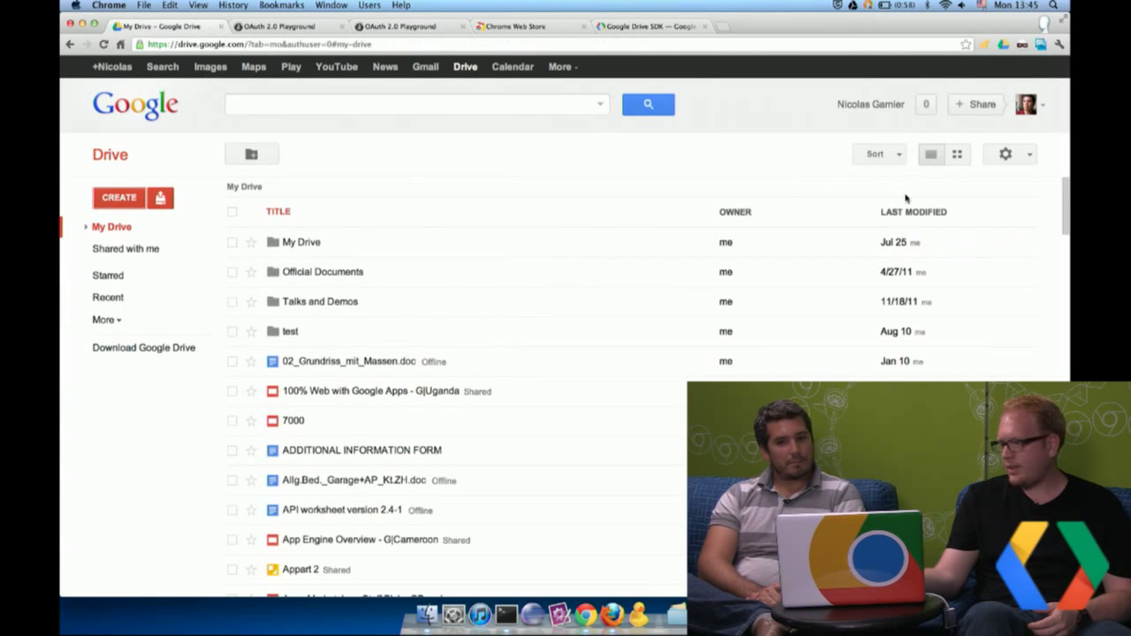
pyautogui.click(1004, 154)
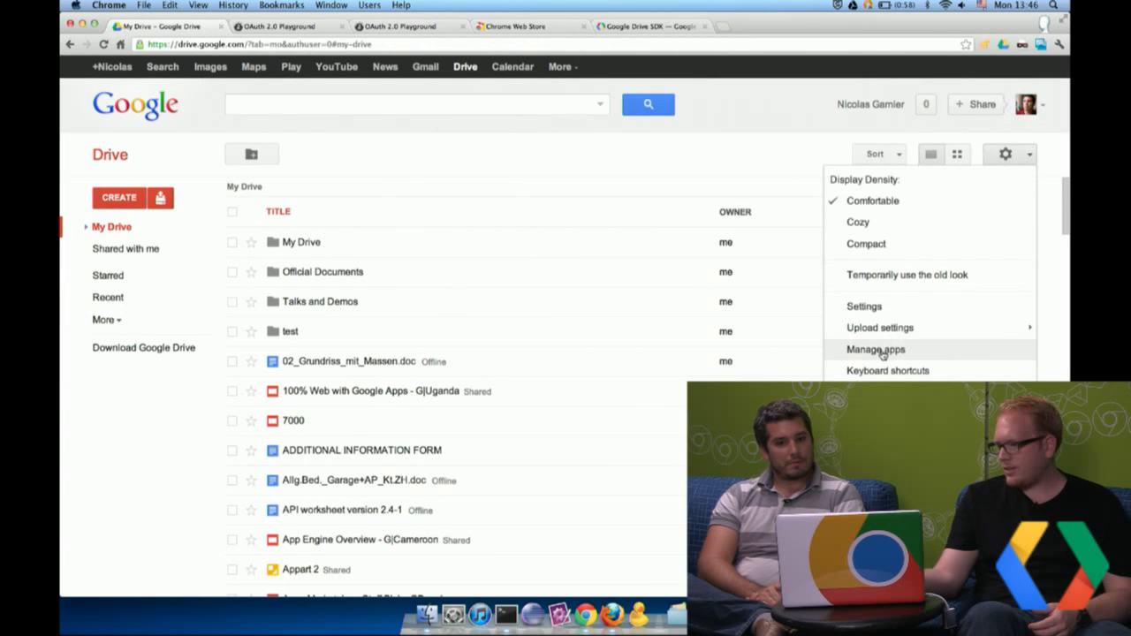
pyautogui.click(877, 350)
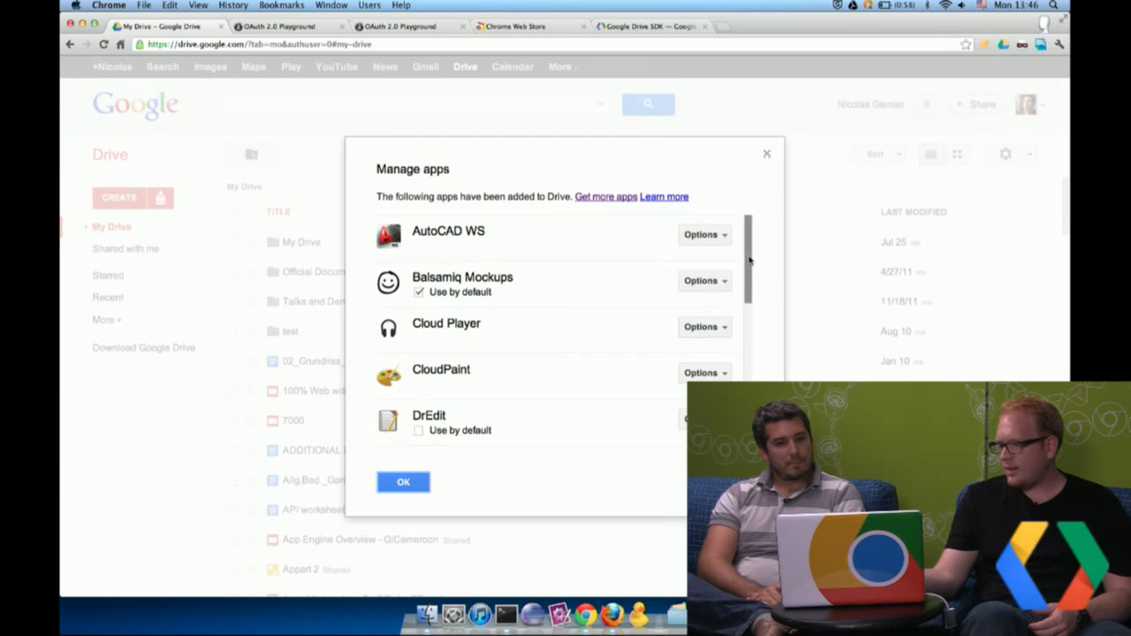
pyautogui.click(703, 233)
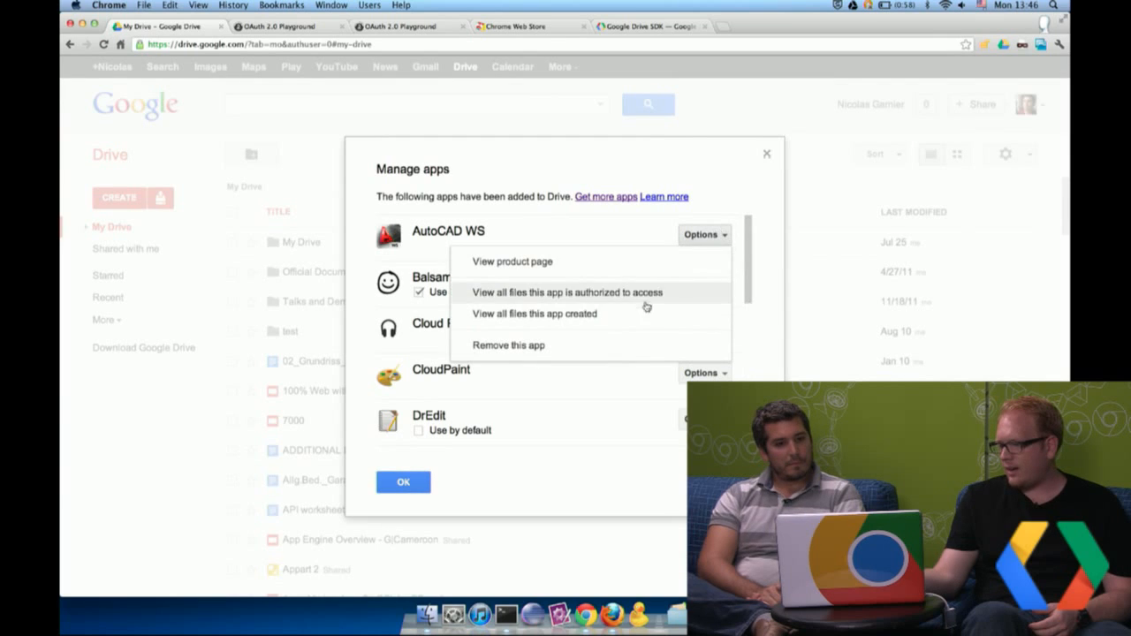
pyautogui.moveTo(594, 207)
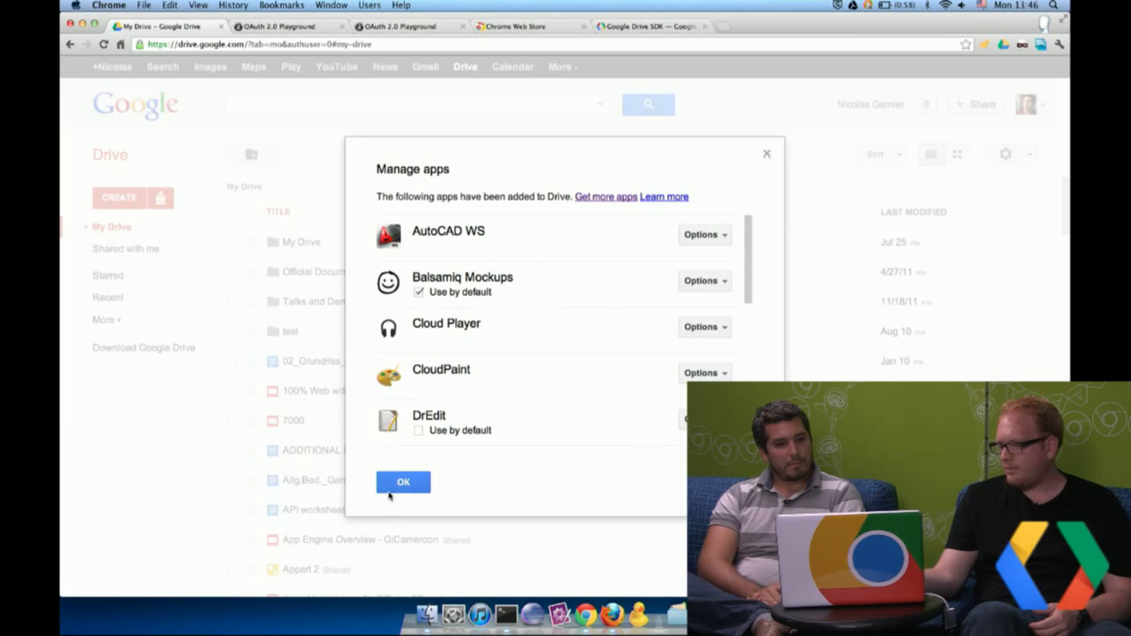
pyautogui.click(403, 481)
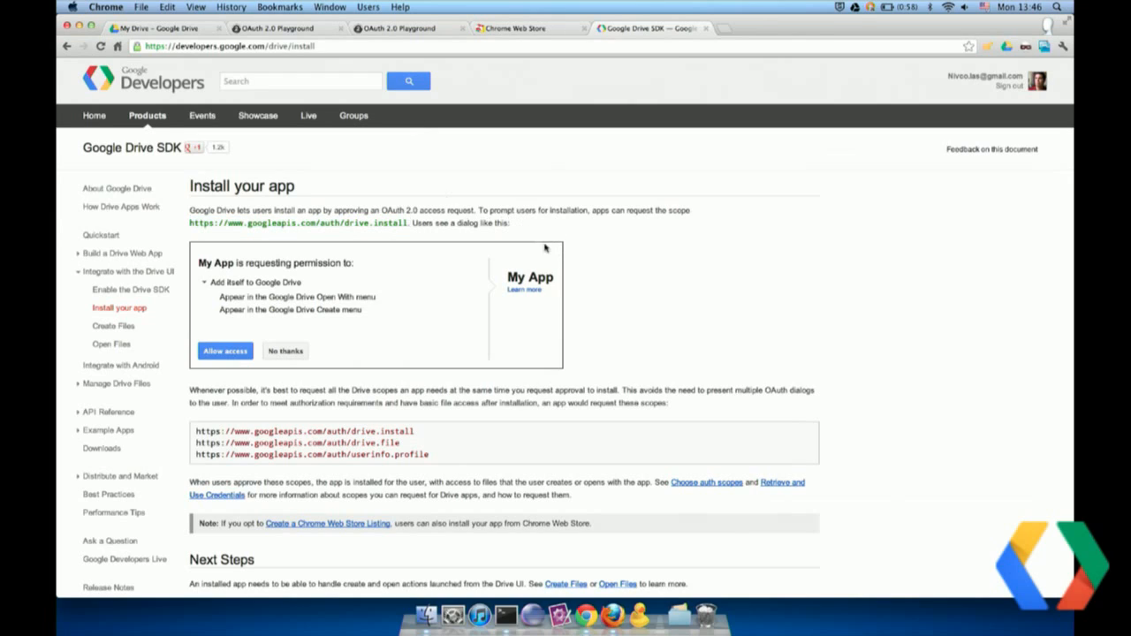
pyautogui.moveTo(468, 220)
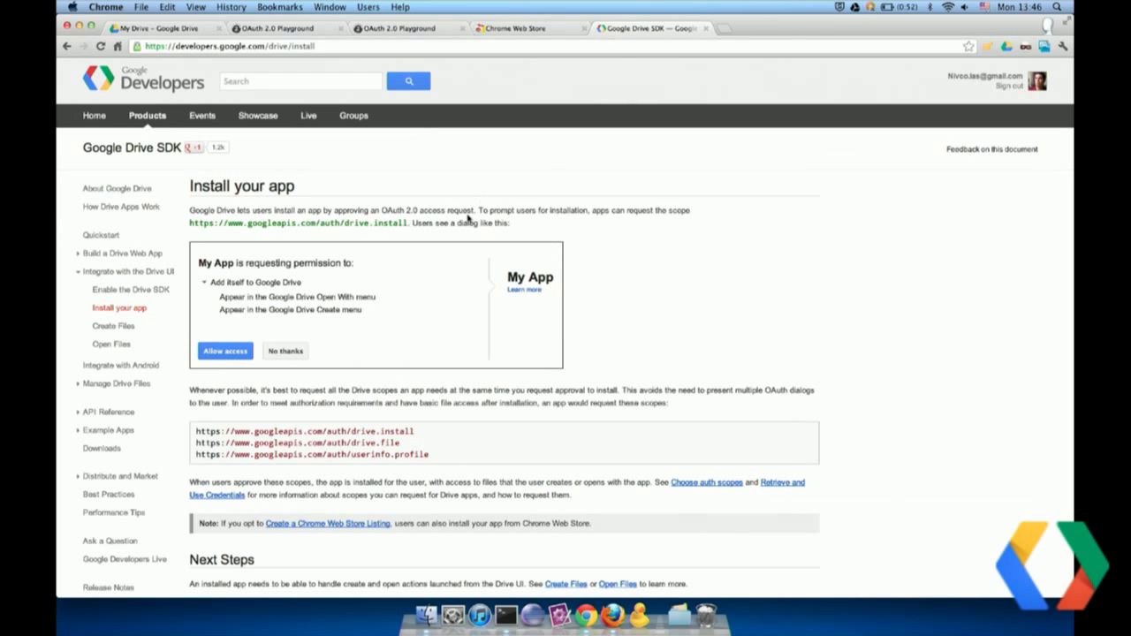